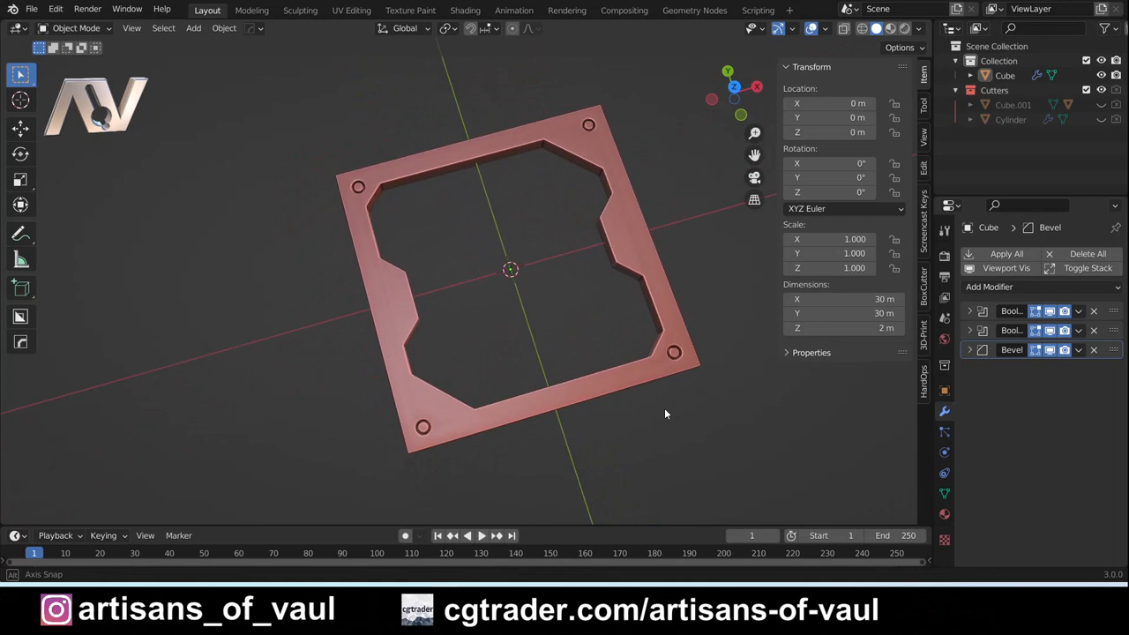
# Add a plane at the origin and scale it to about 26.6 m to cover the tile frame
pyautogui.moveTo(666, 415); pyautogui.dragTo(642, 472)
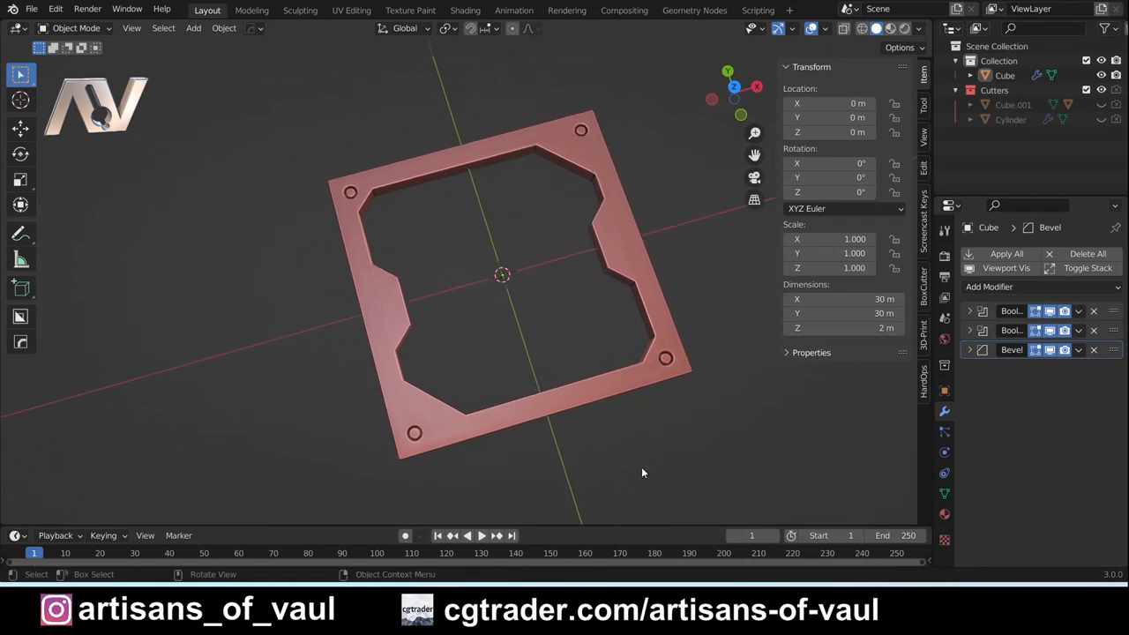
pyautogui.moveTo(642, 474); pyautogui.dragTo(614, 458)
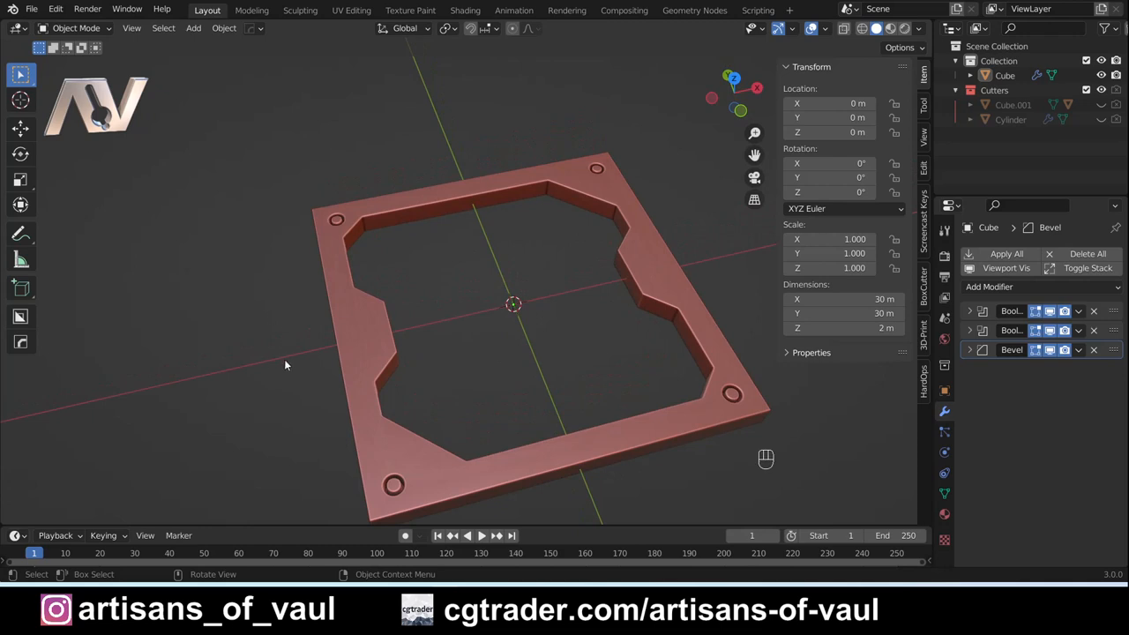
pyautogui.press('shift+a')
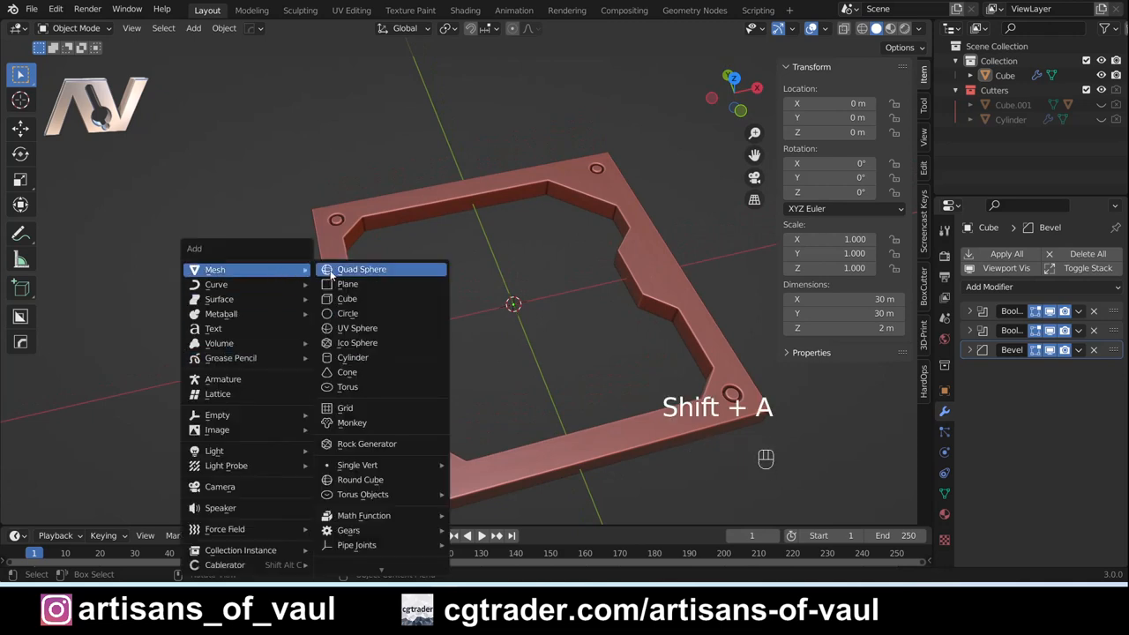
pyautogui.click(348, 284)
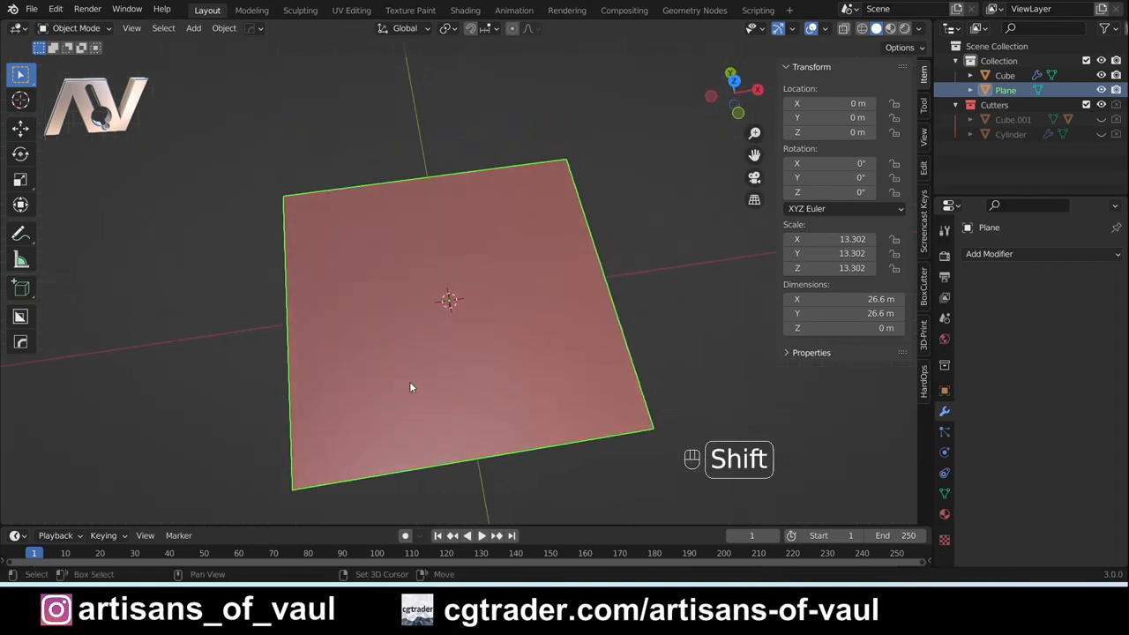
pyautogui.moveTo(442, 388); pyautogui.dragTo(446, 375)
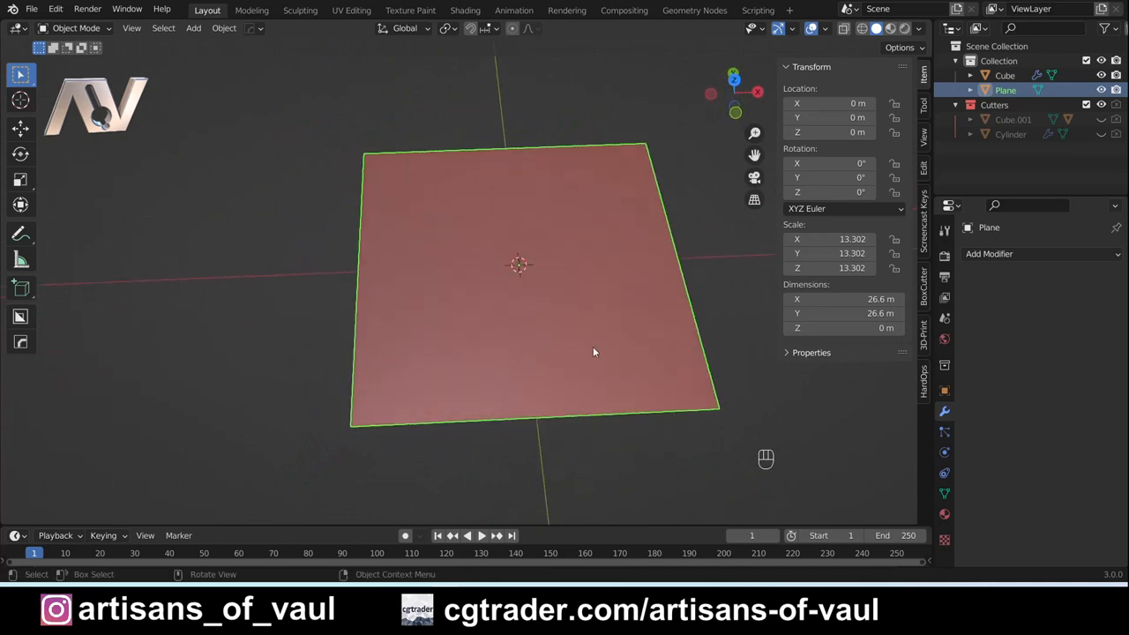
# Subdivide the plane in Edit Mode into a dense grid of small square faces
pyautogui.press('Tab')
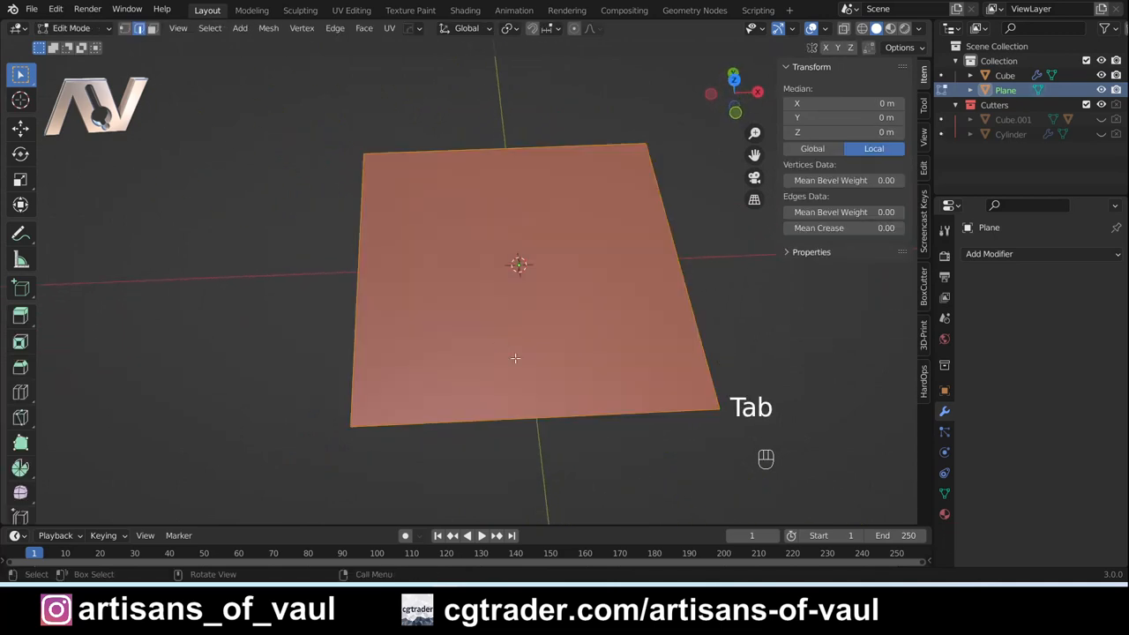
pyautogui.click(334, 27)
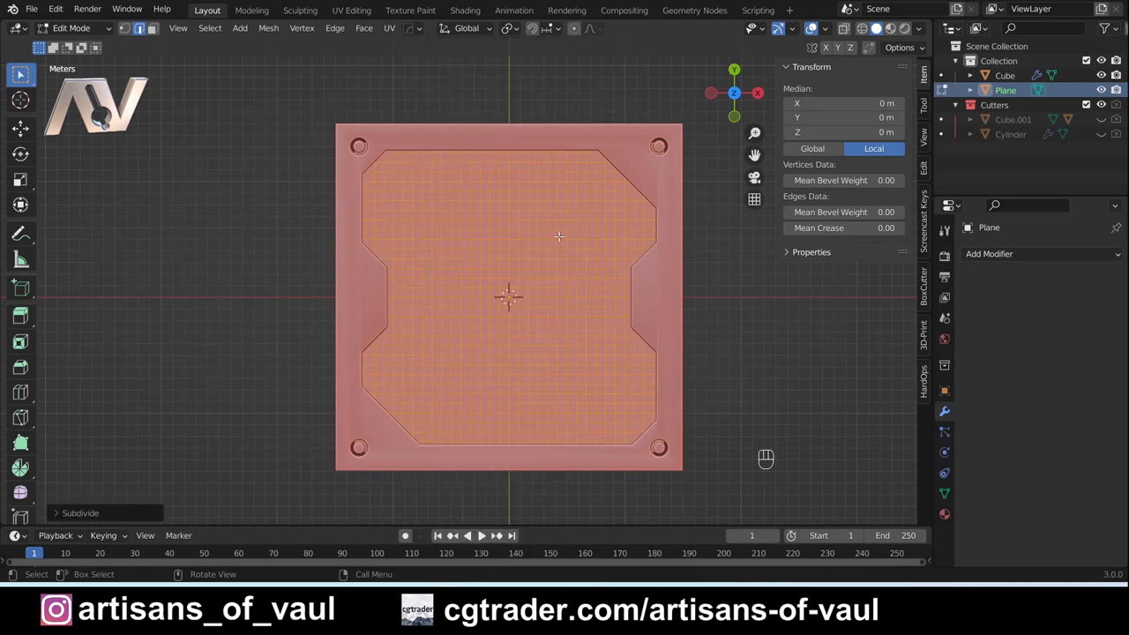
pyautogui.press('ctrl')
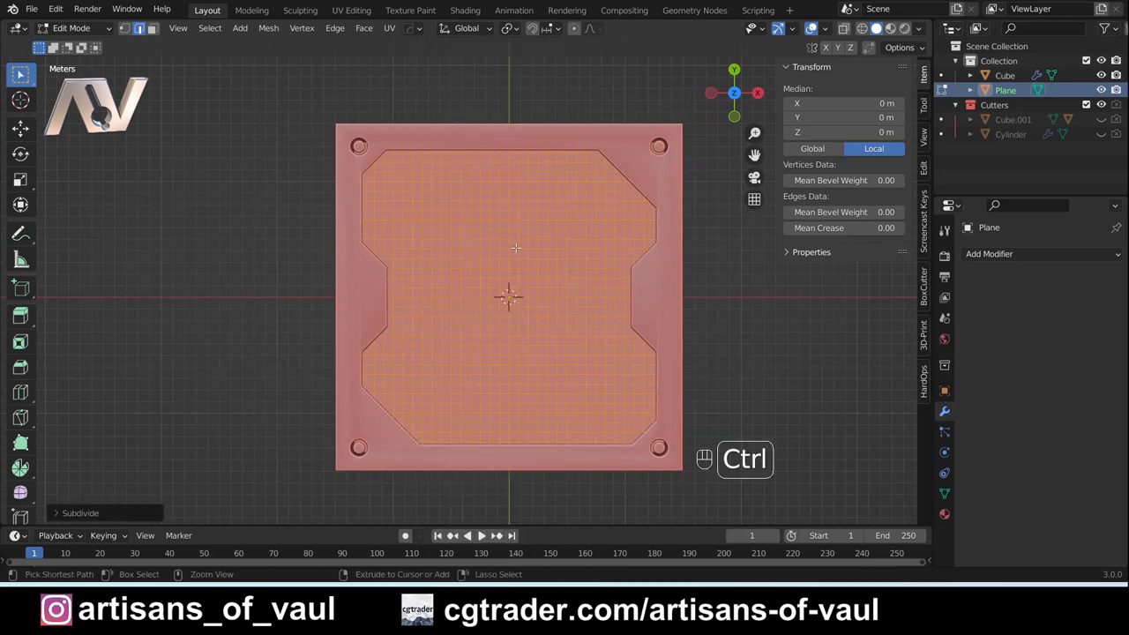
pyautogui.press('ctrl+z')
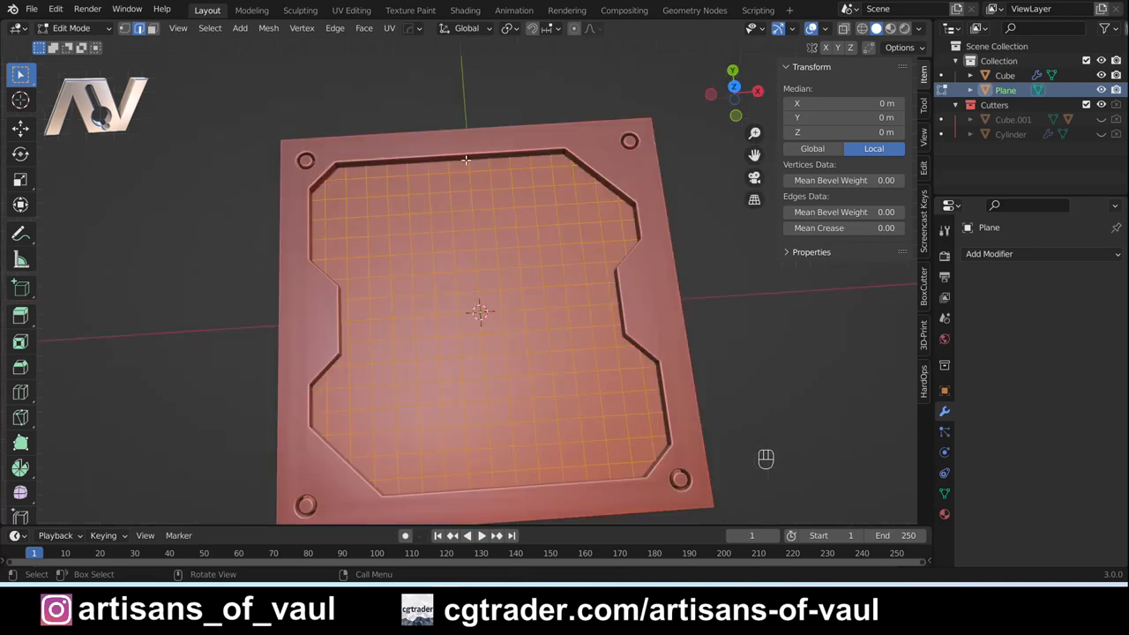
pyautogui.moveTo(411, 239)
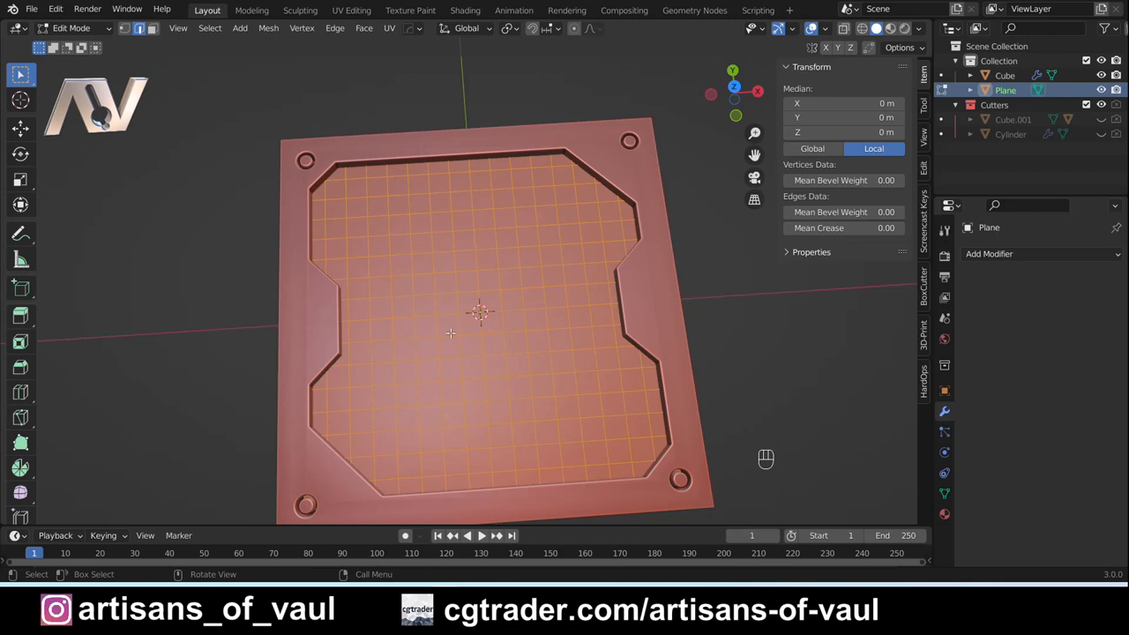
pyautogui.moveTo(577, 454)
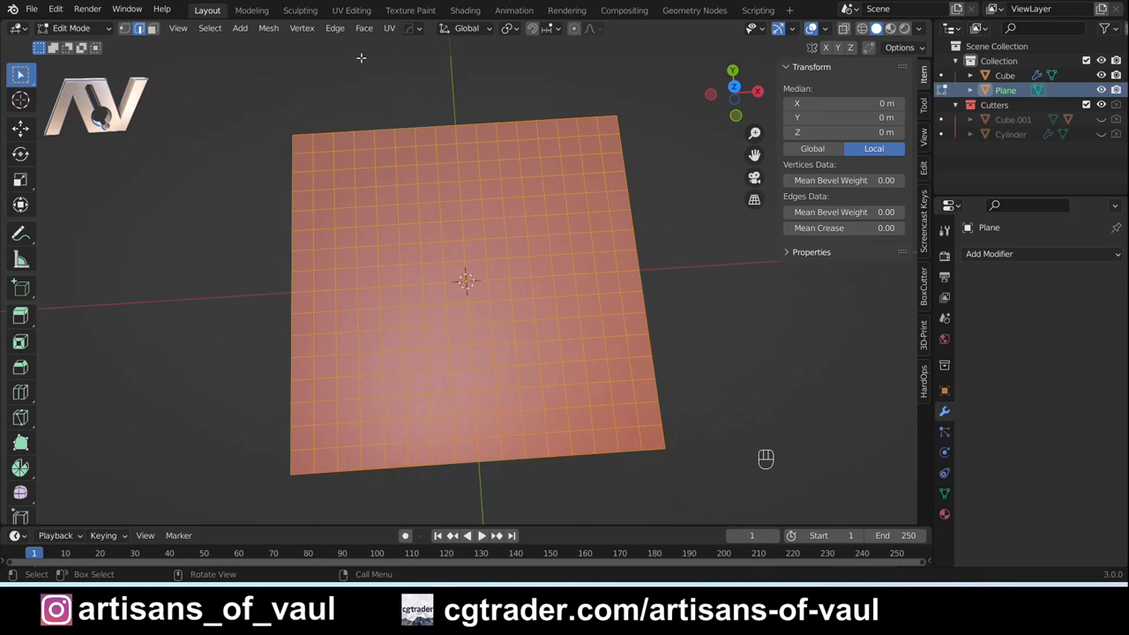
# Poke the grid faces into triangles, then rejoin them with Tris to Quads into diagonal diamonds
pyautogui.click(363, 28)
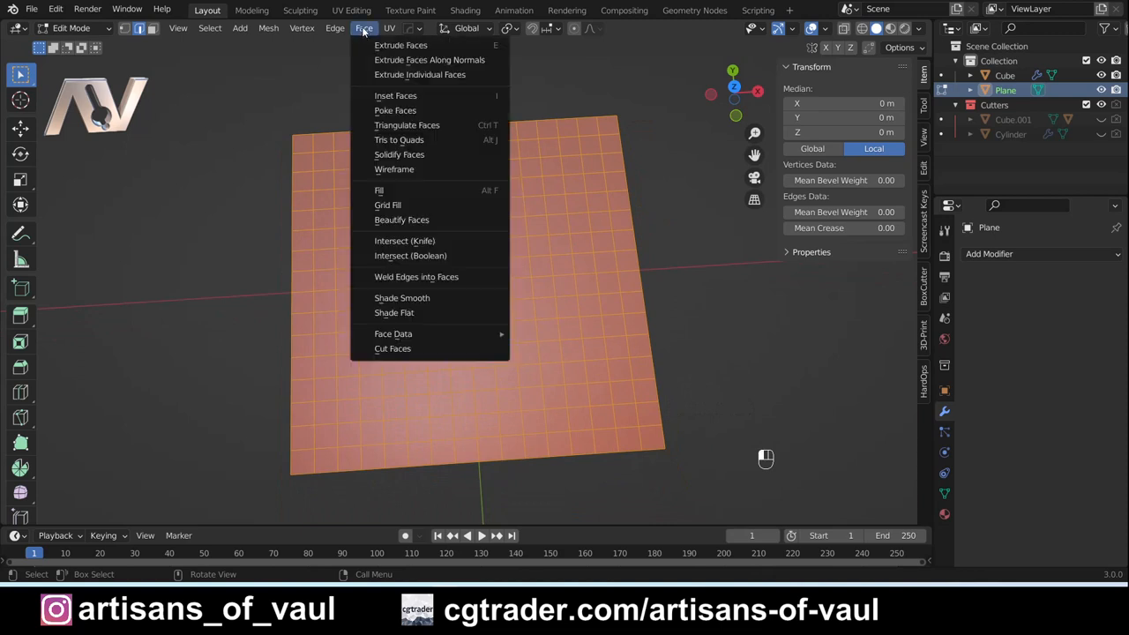
pyautogui.moveTo(395, 111)
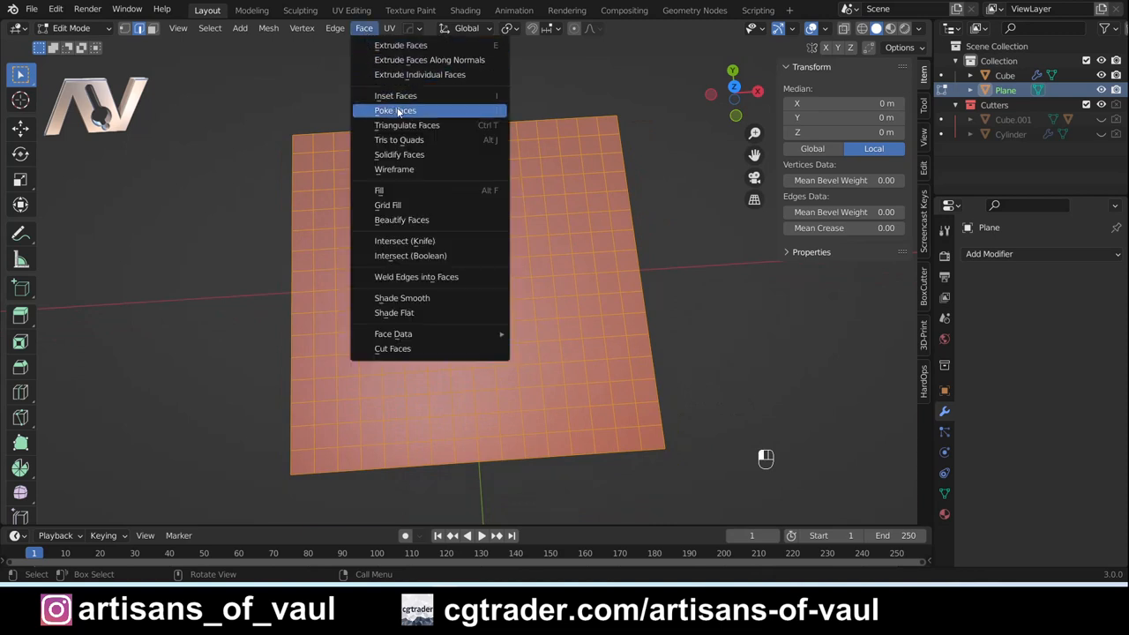
pyautogui.click(395, 110)
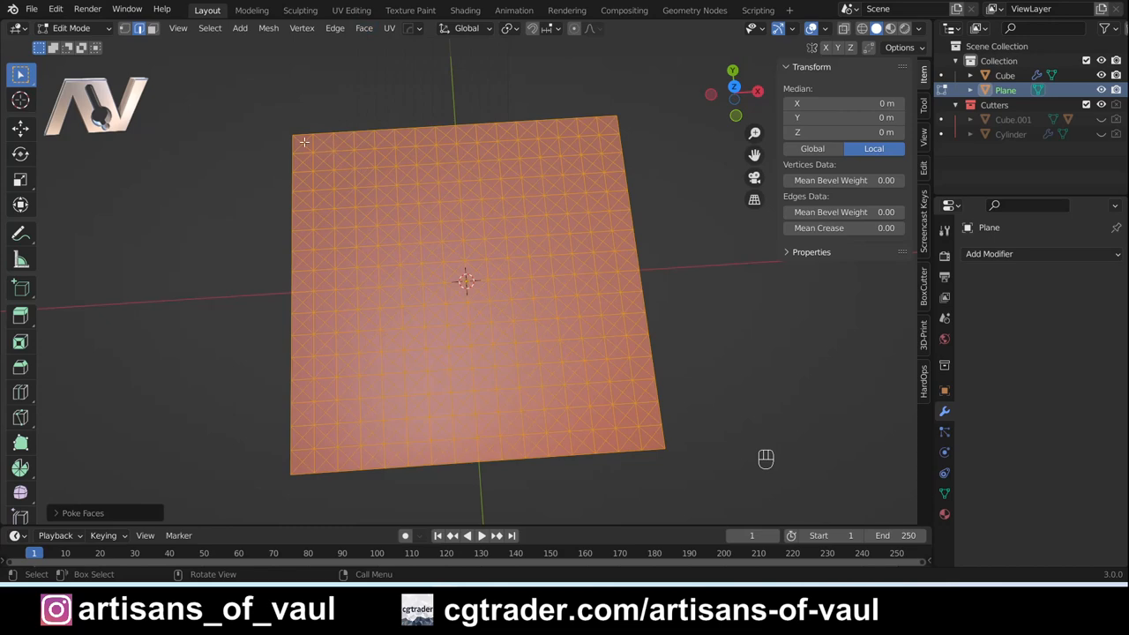
pyautogui.moveTo(491, 291)
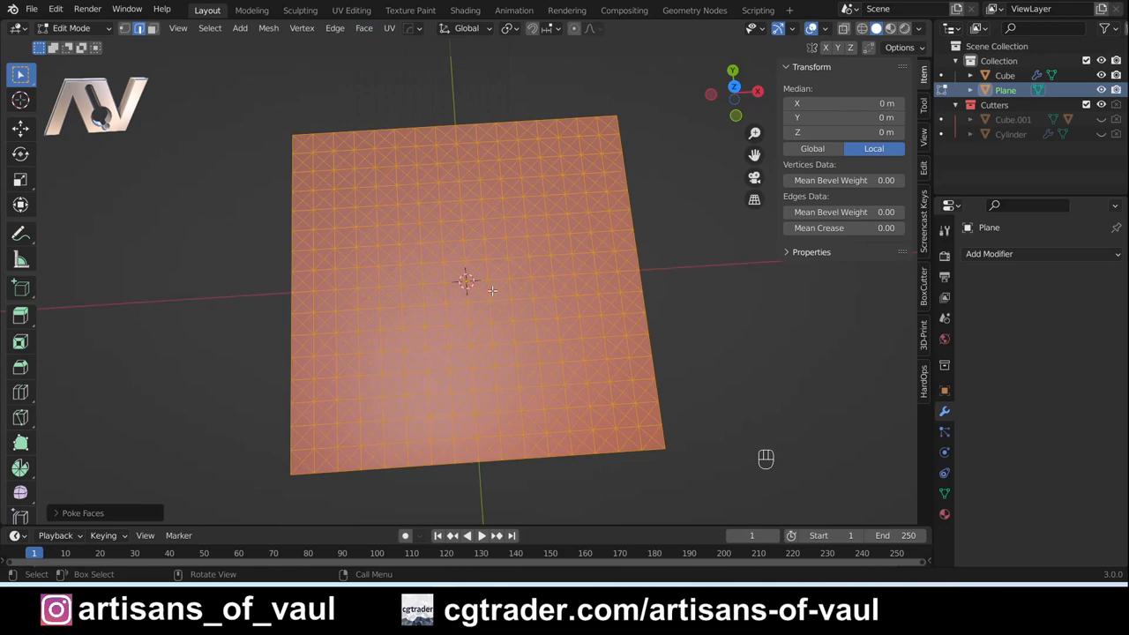
pyautogui.moveTo(385, 310)
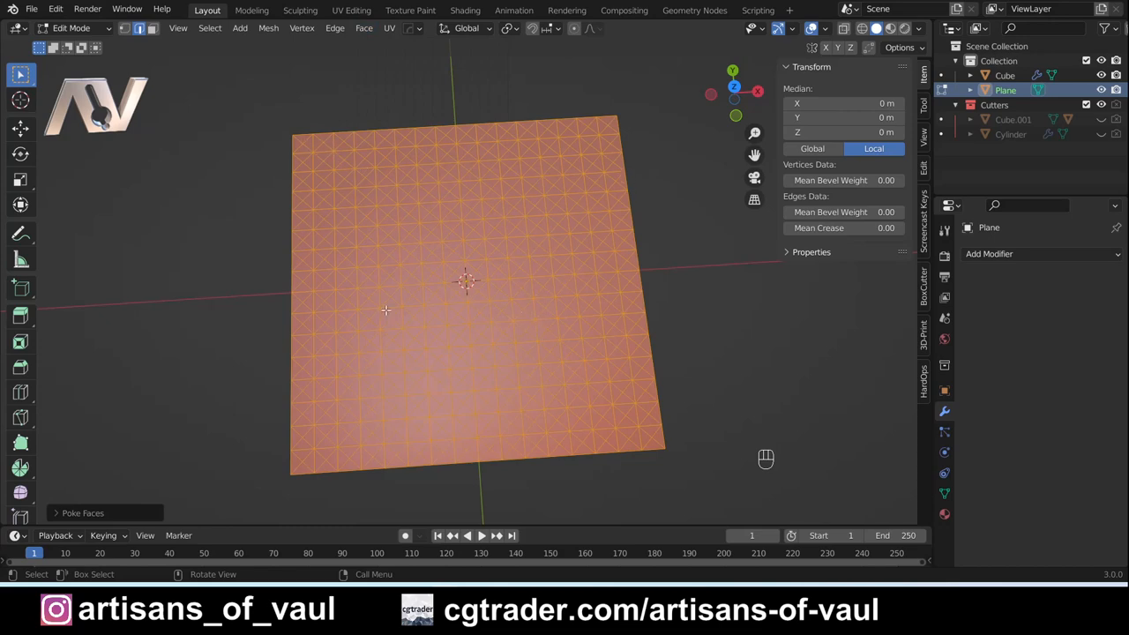
pyautogui.moveTo(481, 249)
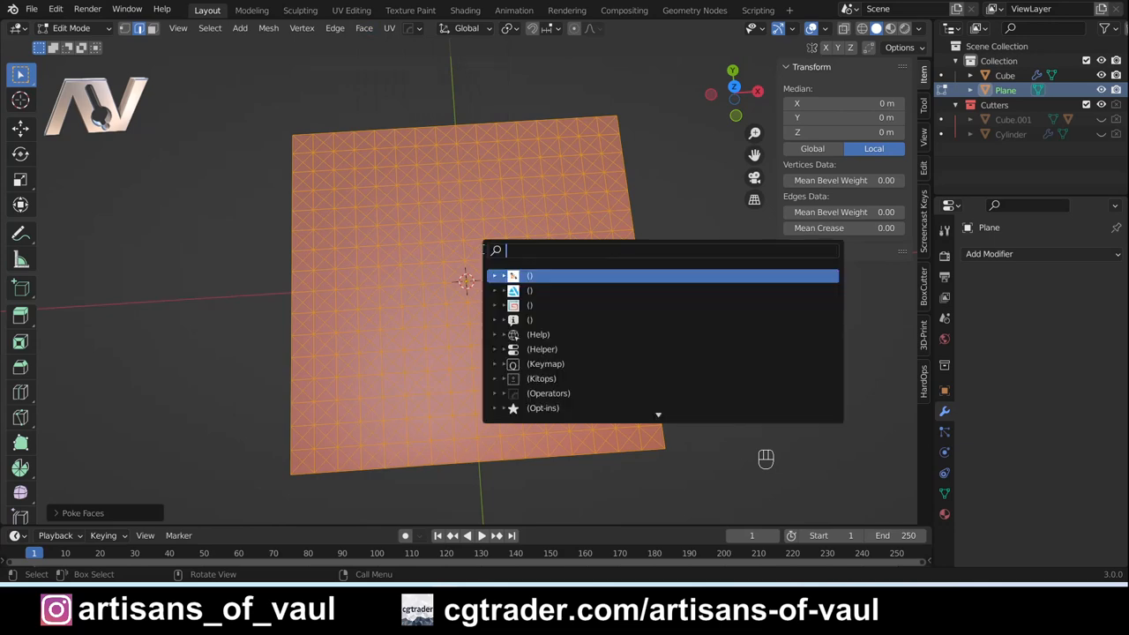
pyautogui.write('pok')
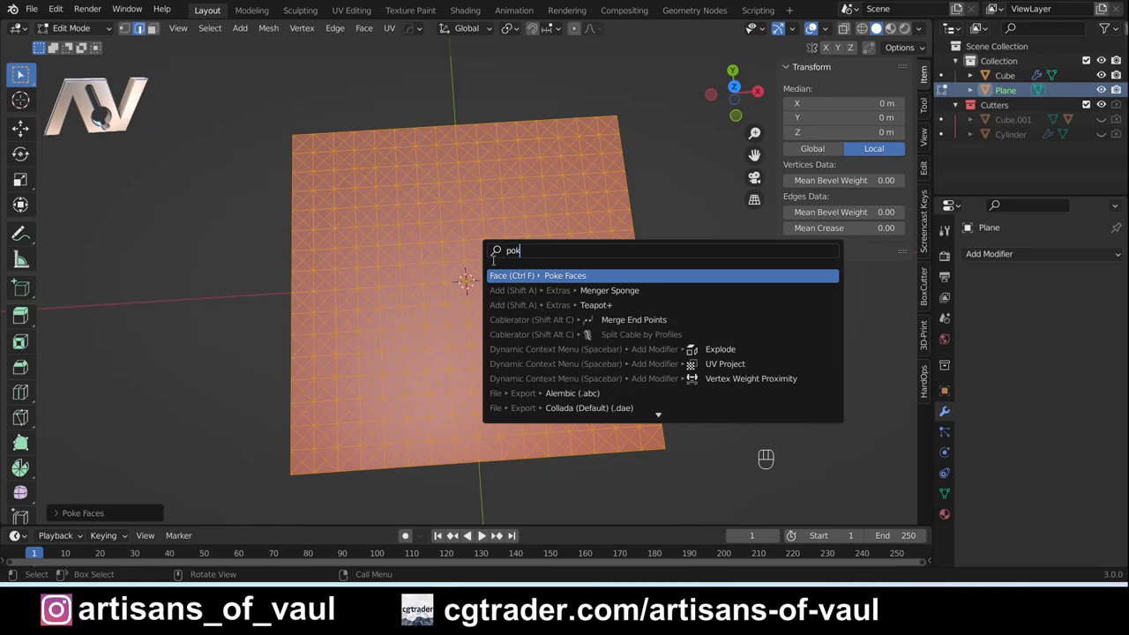
pyautogui.click(565, 275)
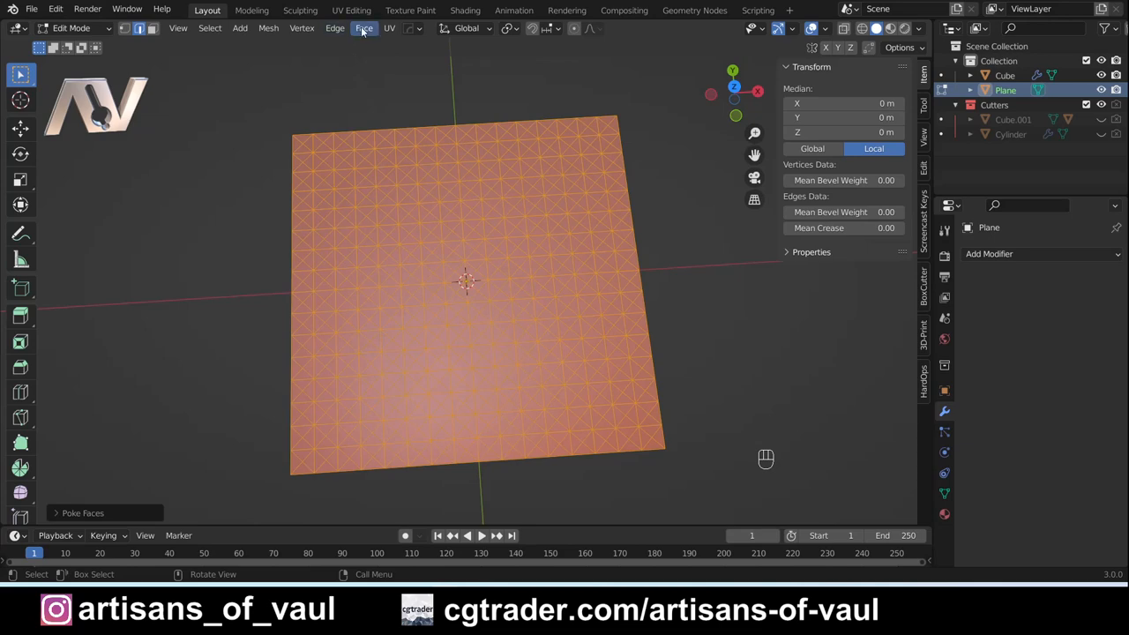
pyautogui.click(363, 27)
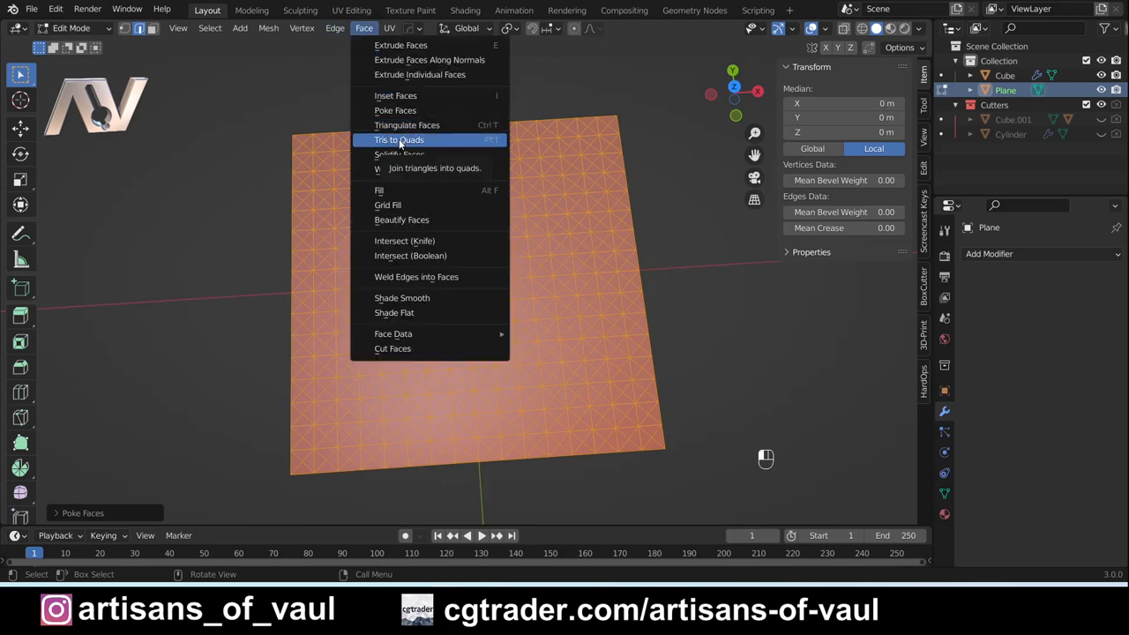
pyautogui.click(398, 140)
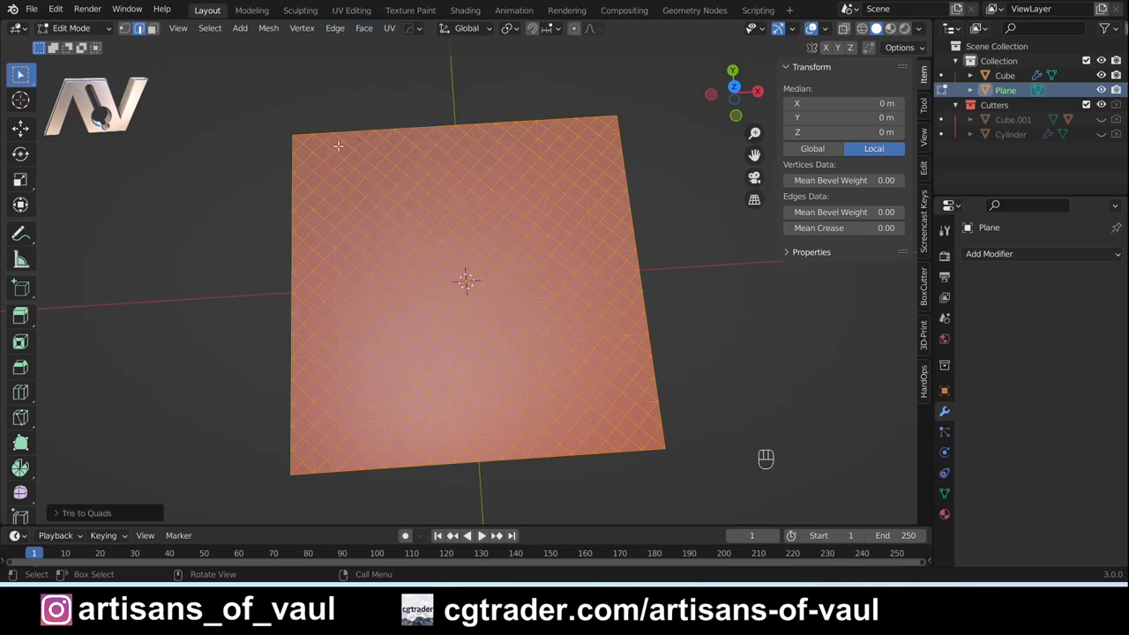
pyautogui.moveTo(370, 142)
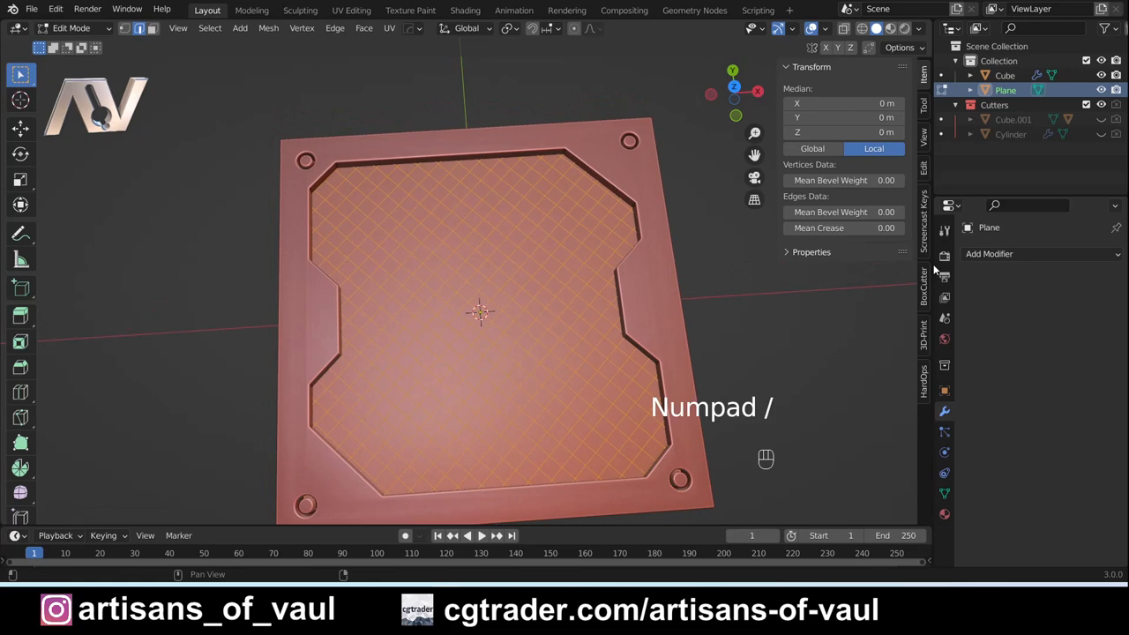
# Add a Wireframe modifier to the plane with a strut thickness of 0.04 m
pyautogui.press('Tab')
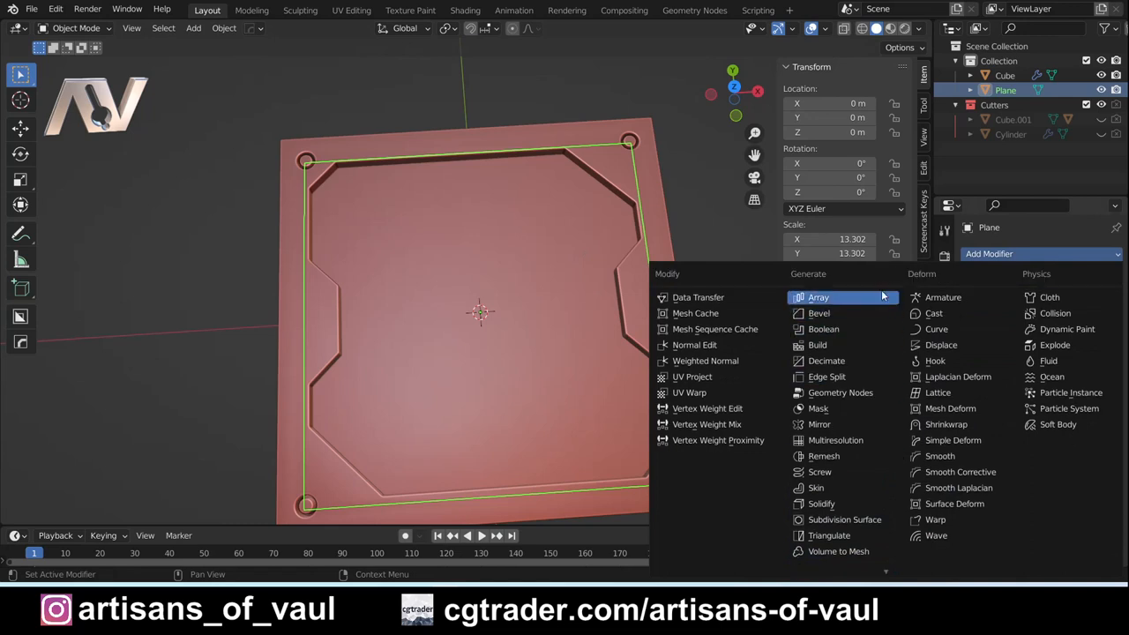
pyautogui.moveTo(821, 504)
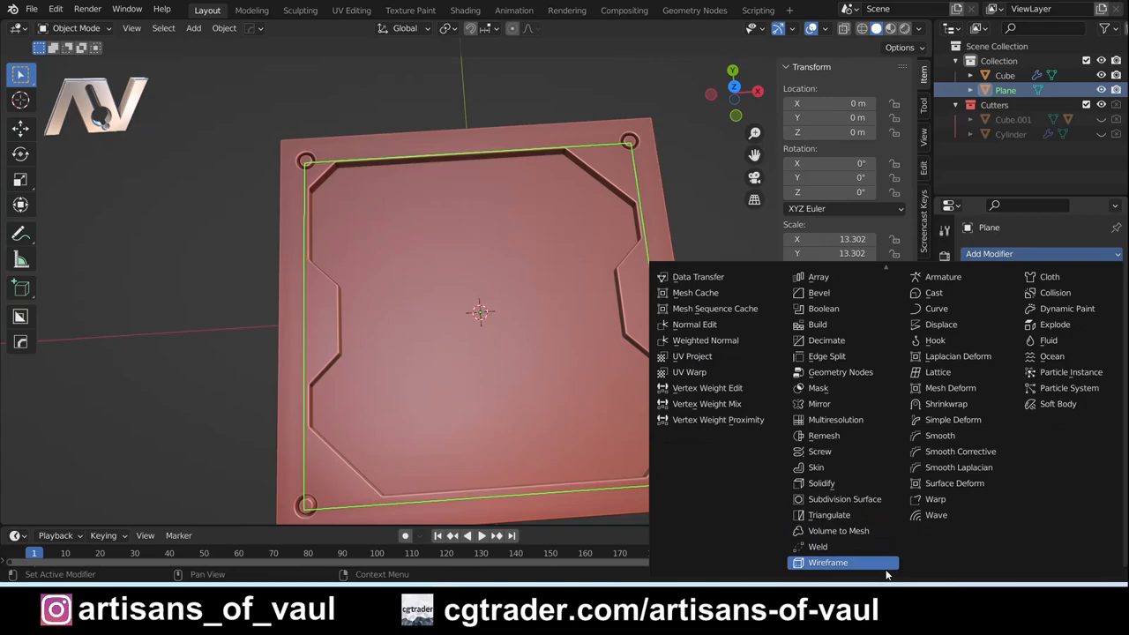
pyautogui.click(827, 562)
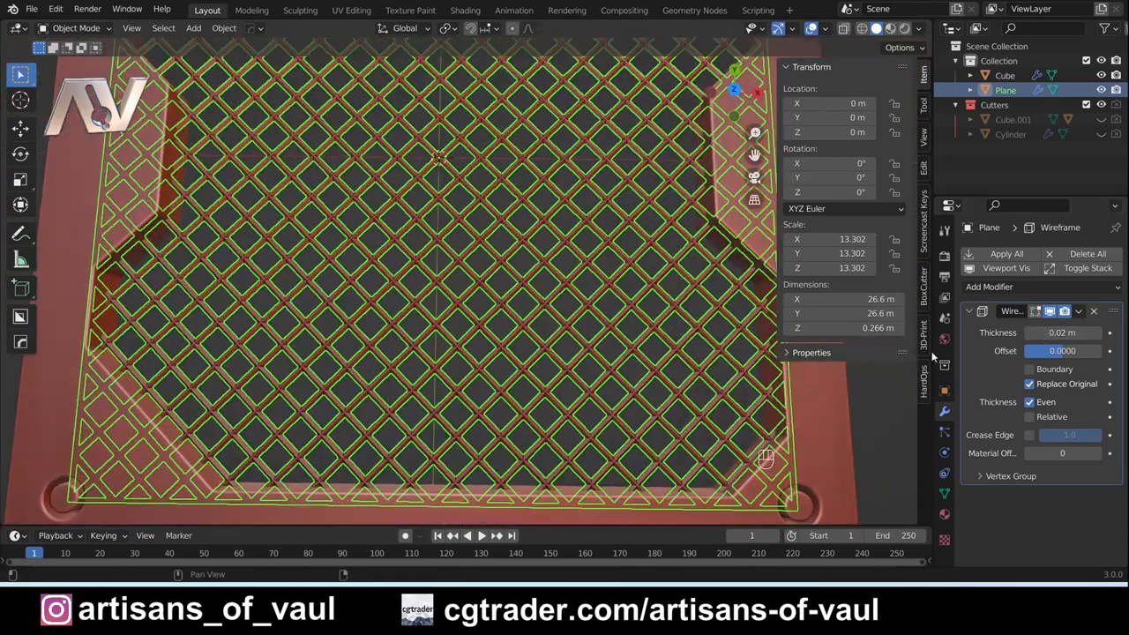
pyautogui.moveTo(1063, 333); pyautogui.dragTo(1096, 333)
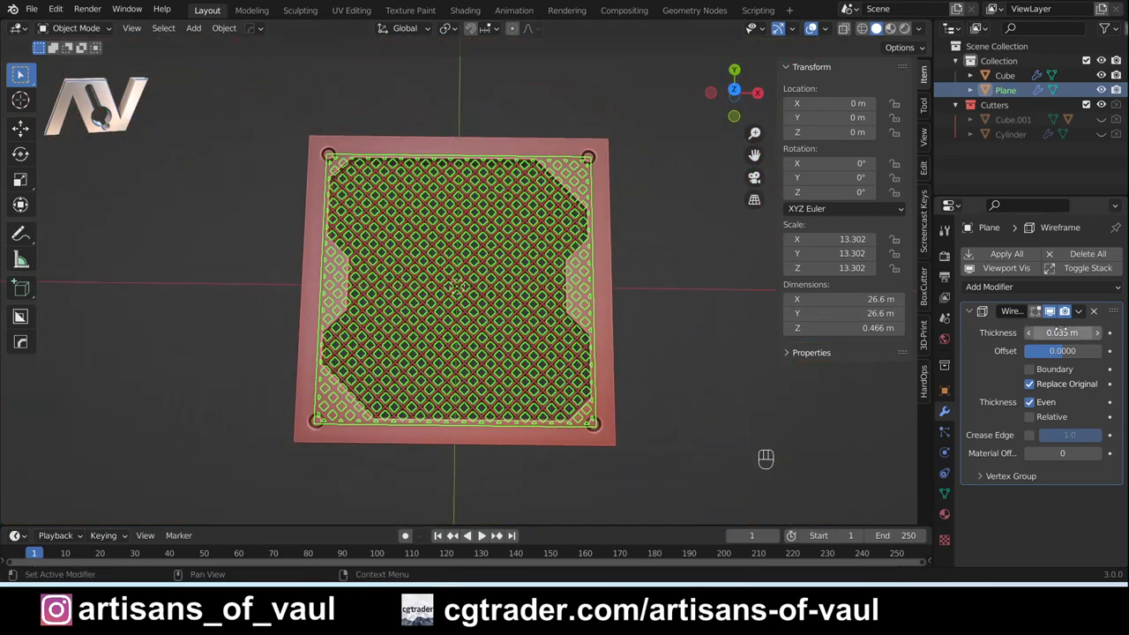
pyautogui.click(1063, 332)
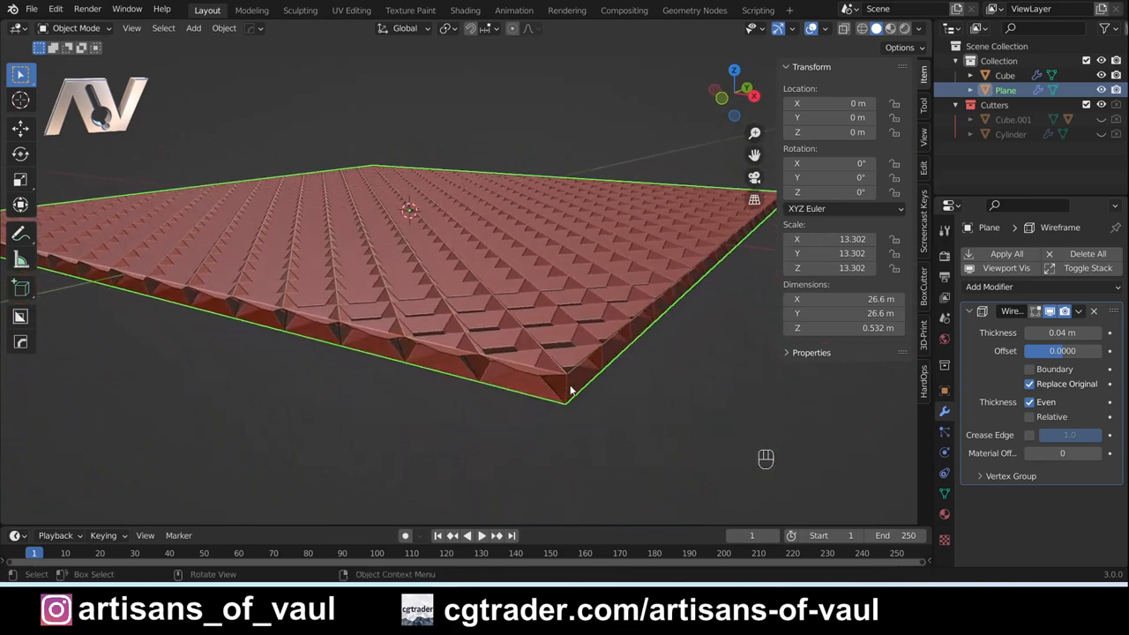
# Apply the Wireframe modifier permanently to the plane
pyautogui.press('Tab')
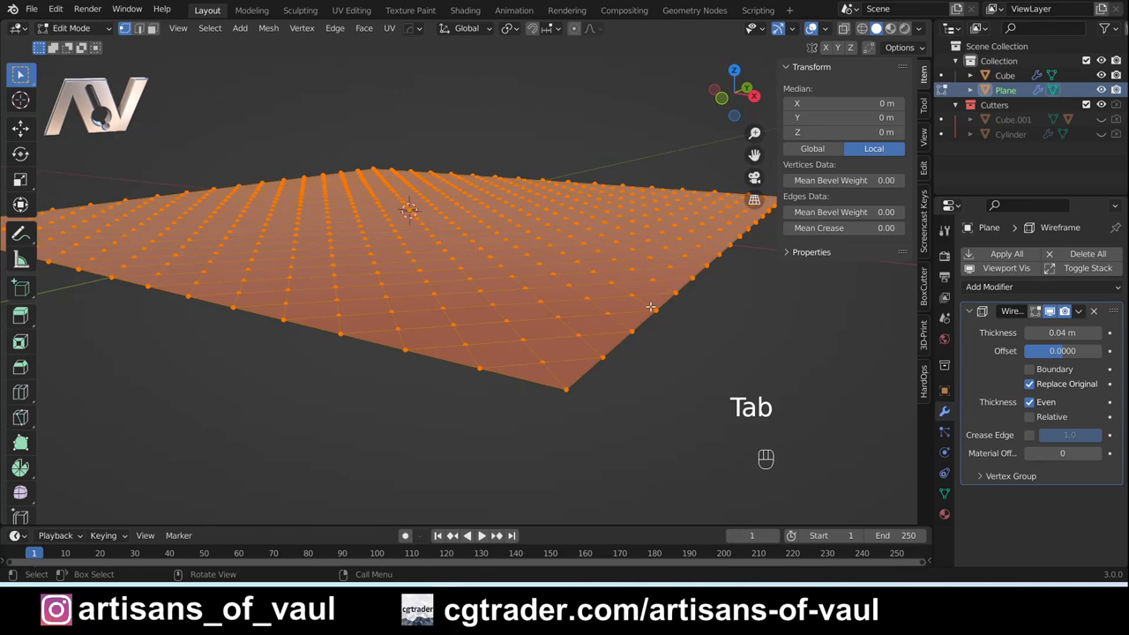
pyautogui.press('Tab')
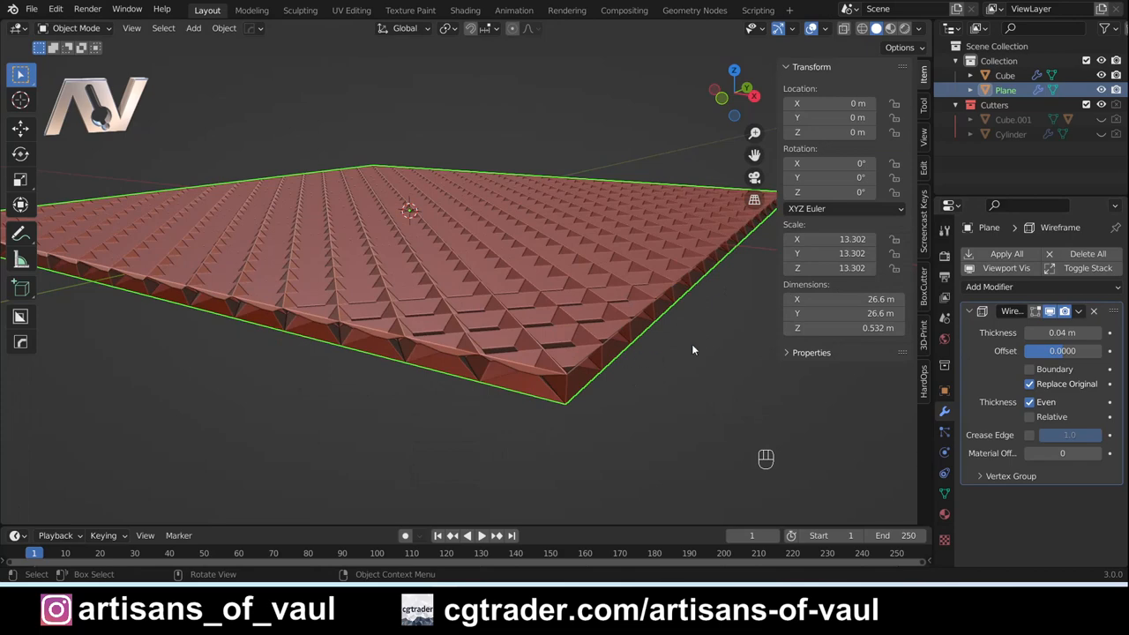
pyautogui.click(1006, 253)
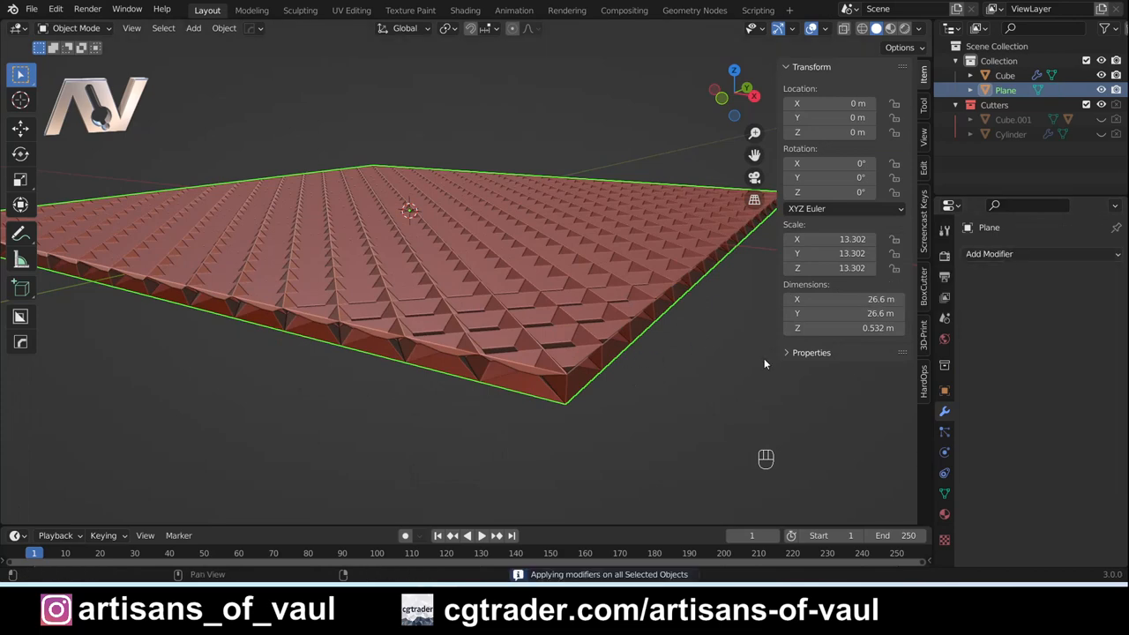
# Fill the open gaps along the lattice's outer border with faces and return to Object Mode
pyautogui.press('Tab')
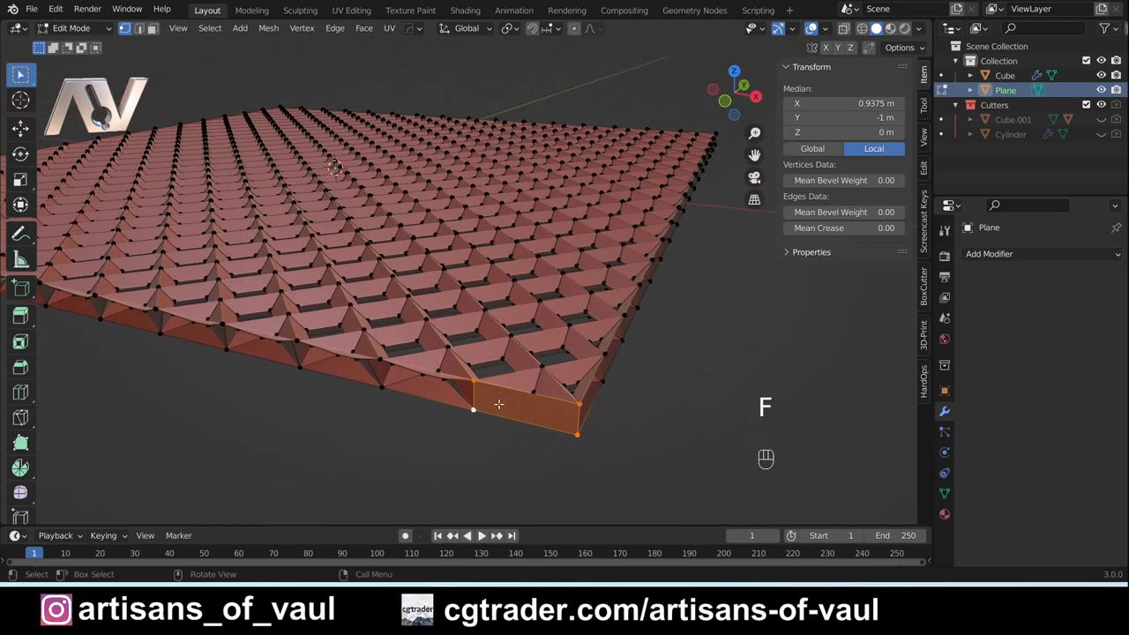
pyautogui.press('Tab')
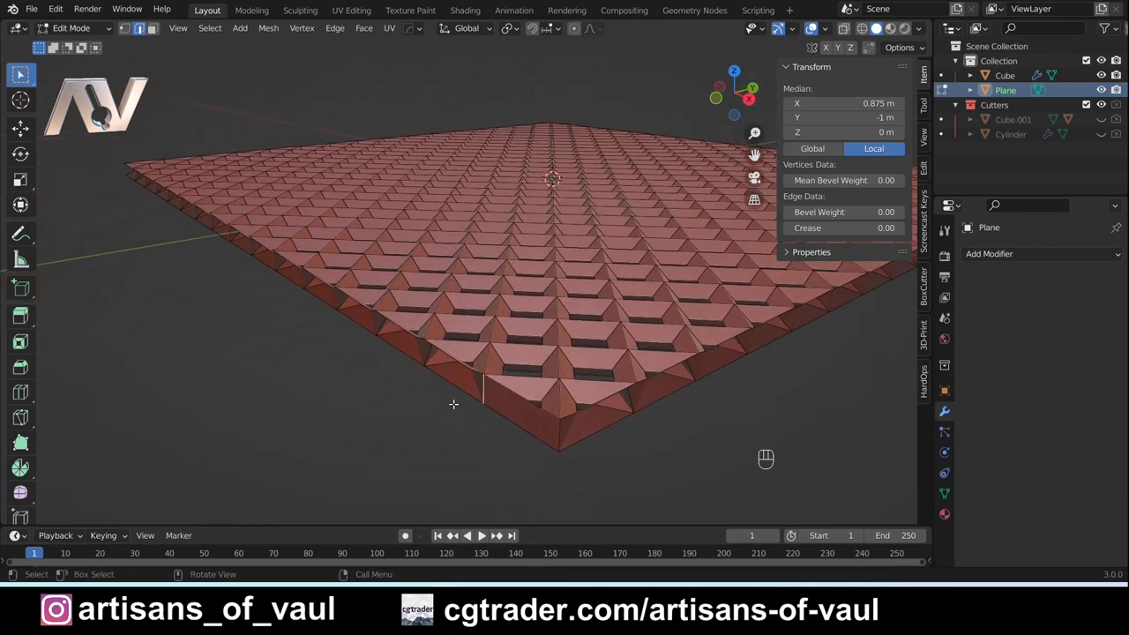
pyautogui.press('f')
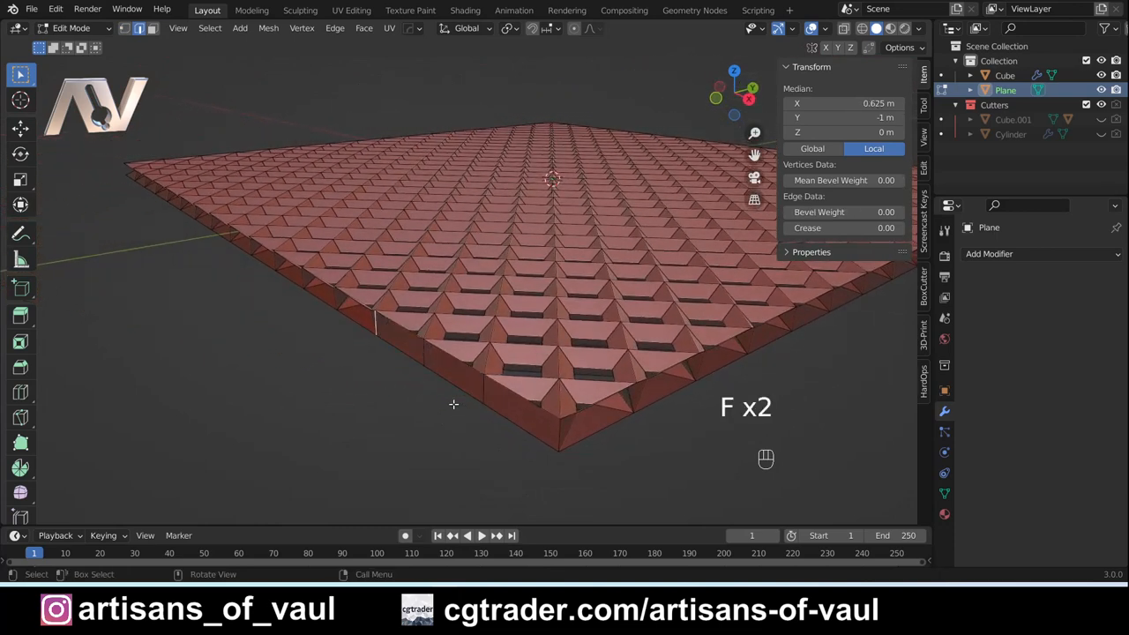
pyautogui.press('f')
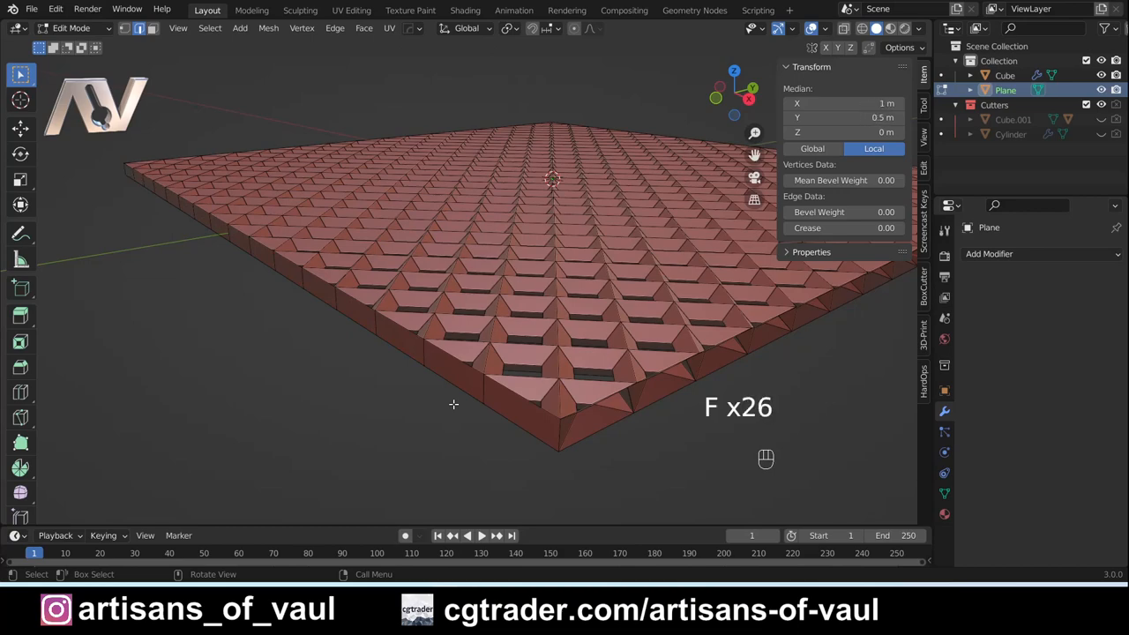
pyautogui.press('Tab')
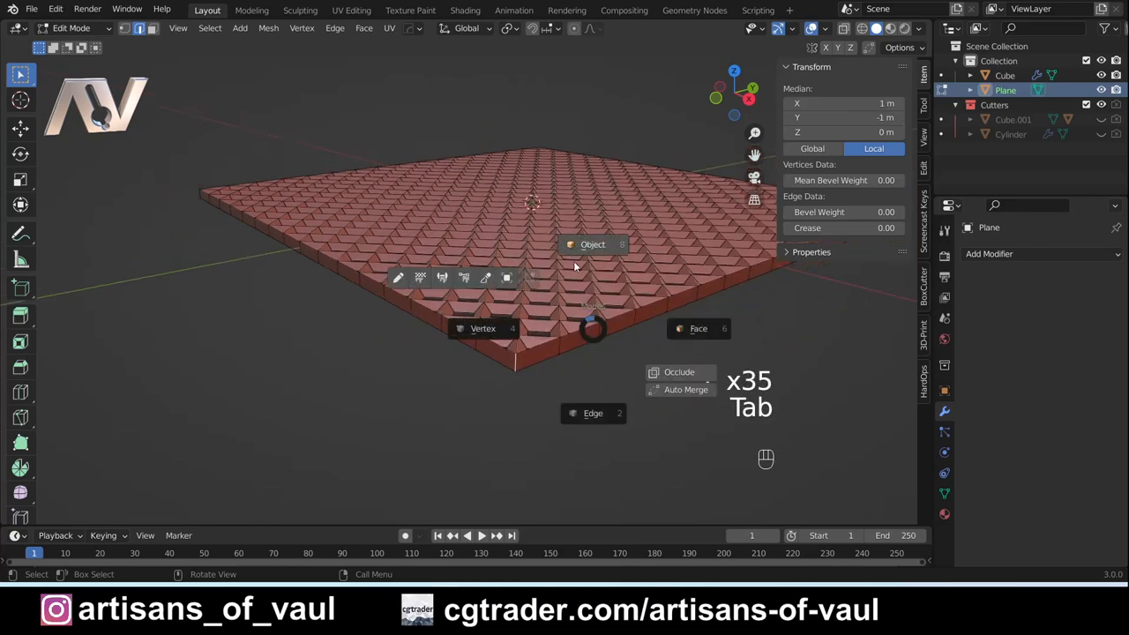
pyautogui.press('Tab')
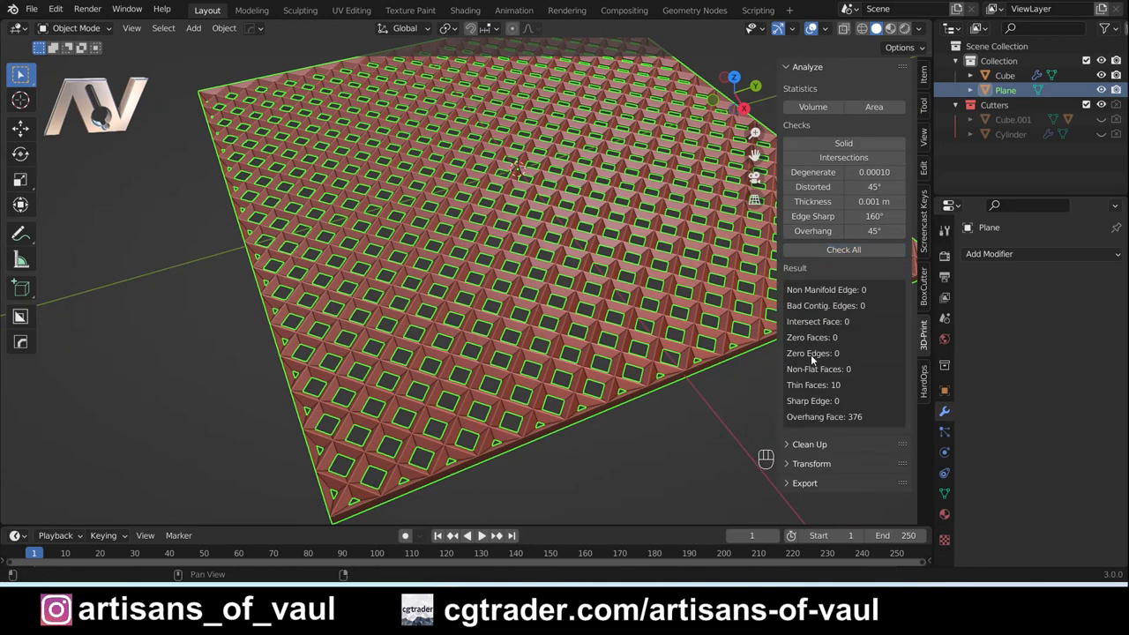
pyautogui.moveTo(538, 369)
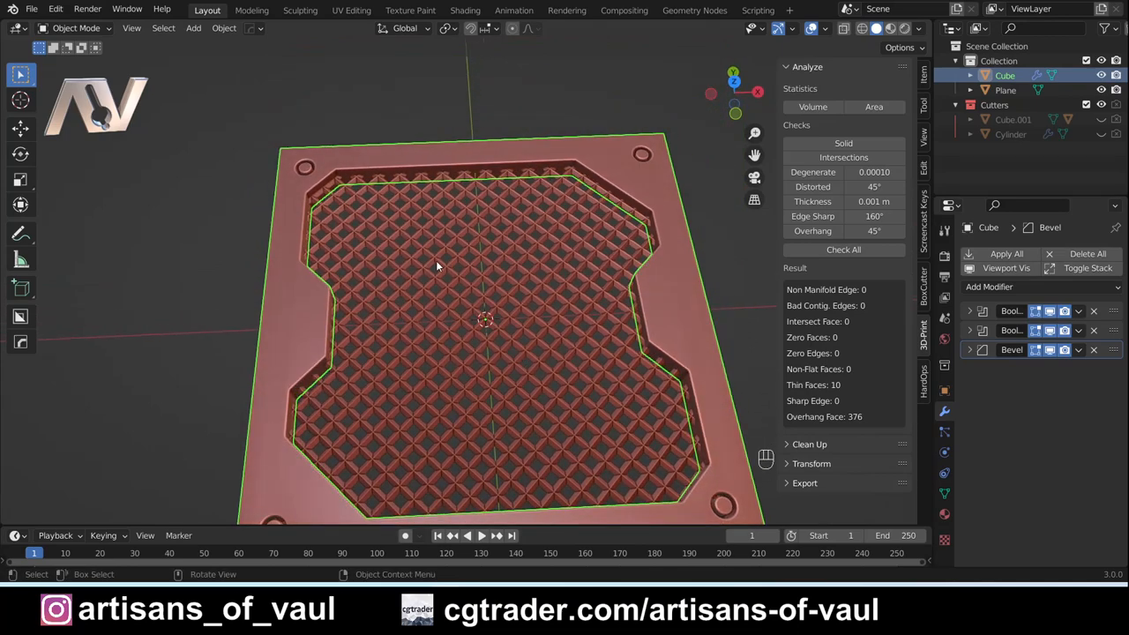
pyautogui.moveTo(664, 112)
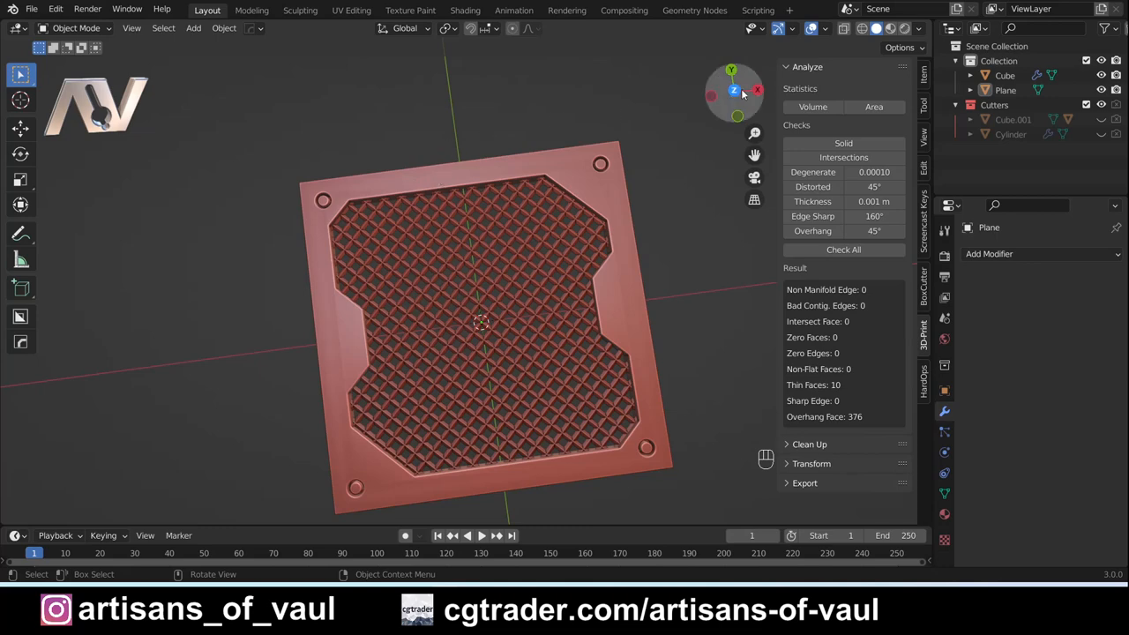
# Confirm zero non-manifold edges and intersecting faces, then bring up the Add menu
pyautogui.press('shift+a')
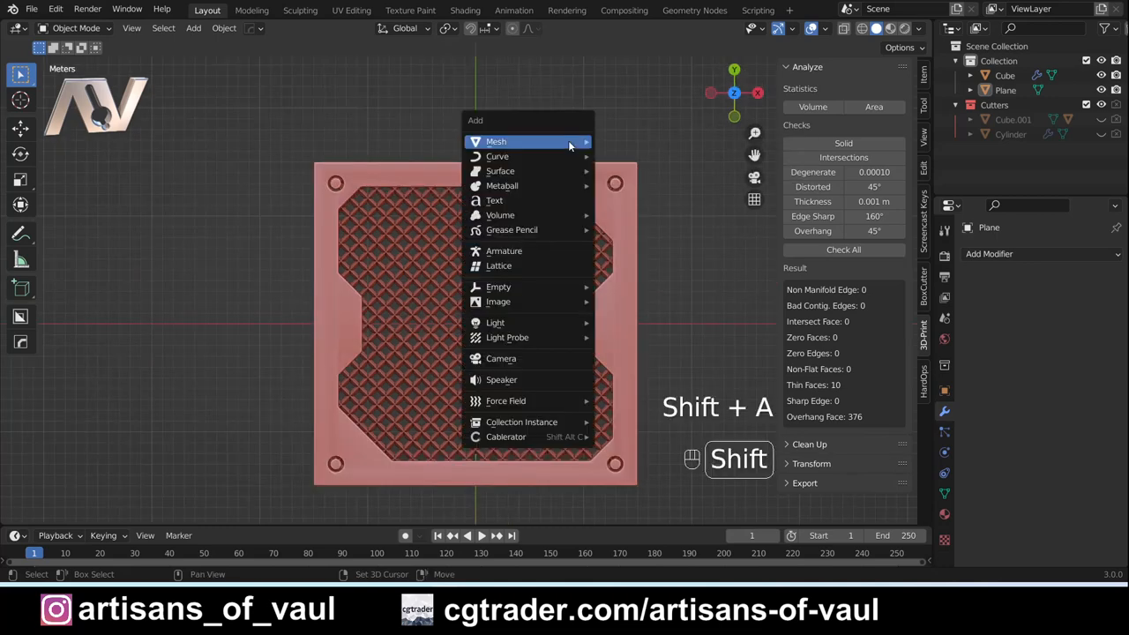
# Add a large cube beside the tile and enable snapping to vertices
pyautogui.click(496, 141)
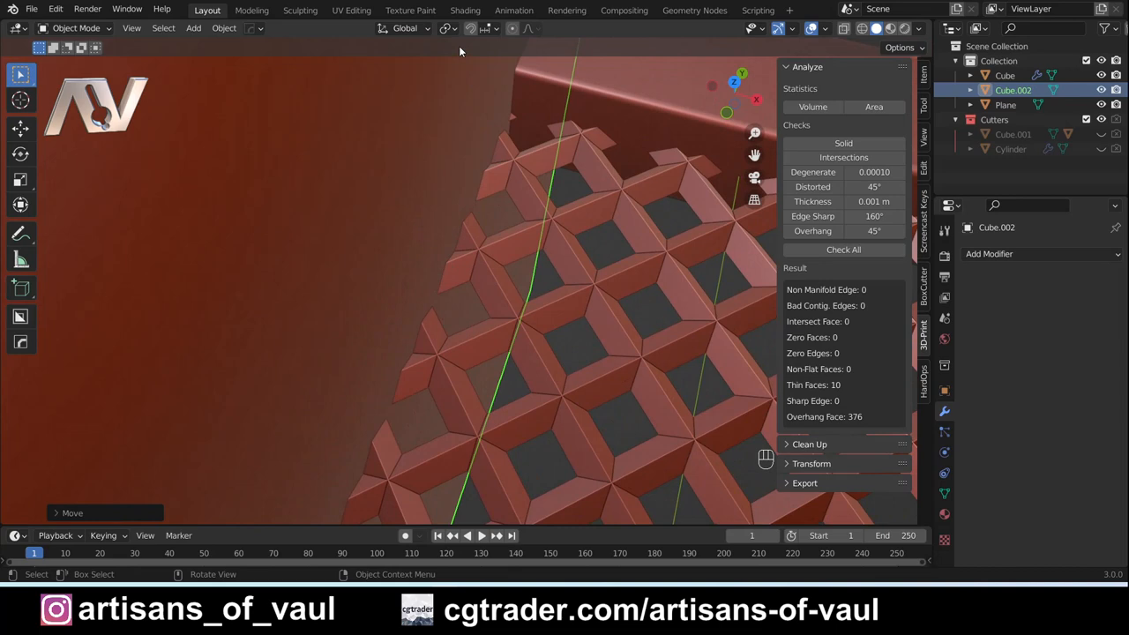
pyautogui.click(485, 28)
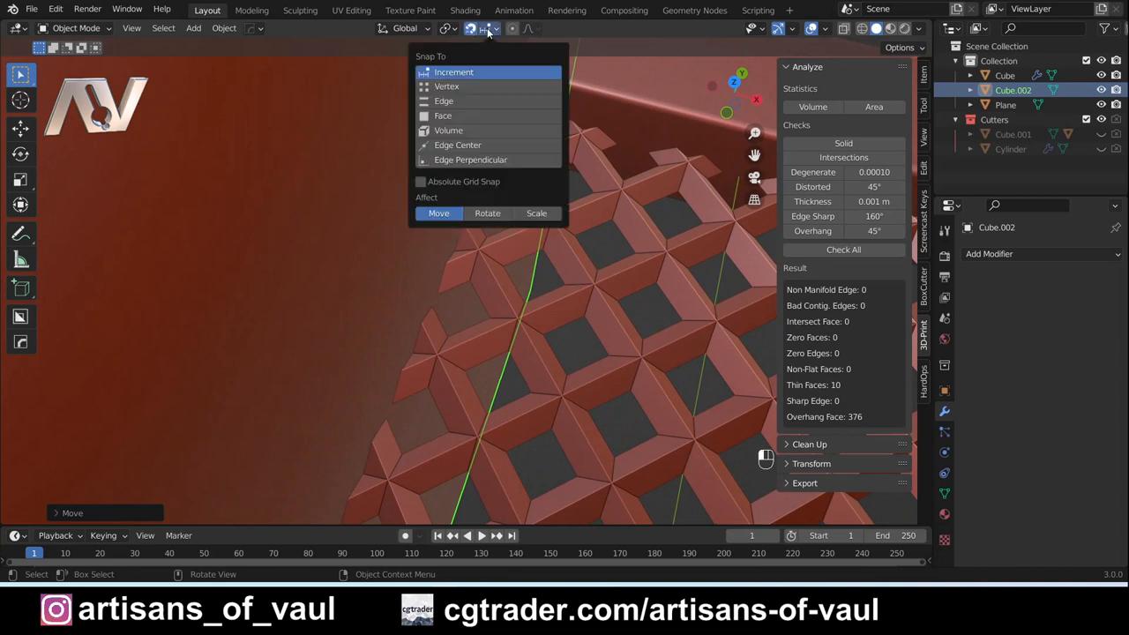
pyautogui.click(447, 85)
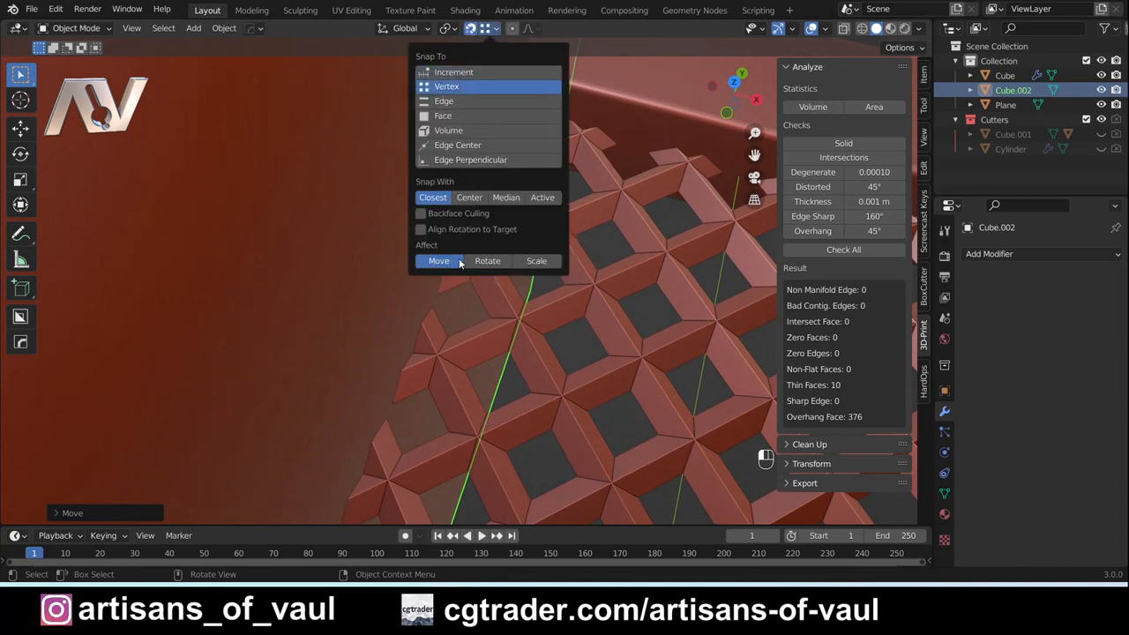
pyautogui.click(488, 28)
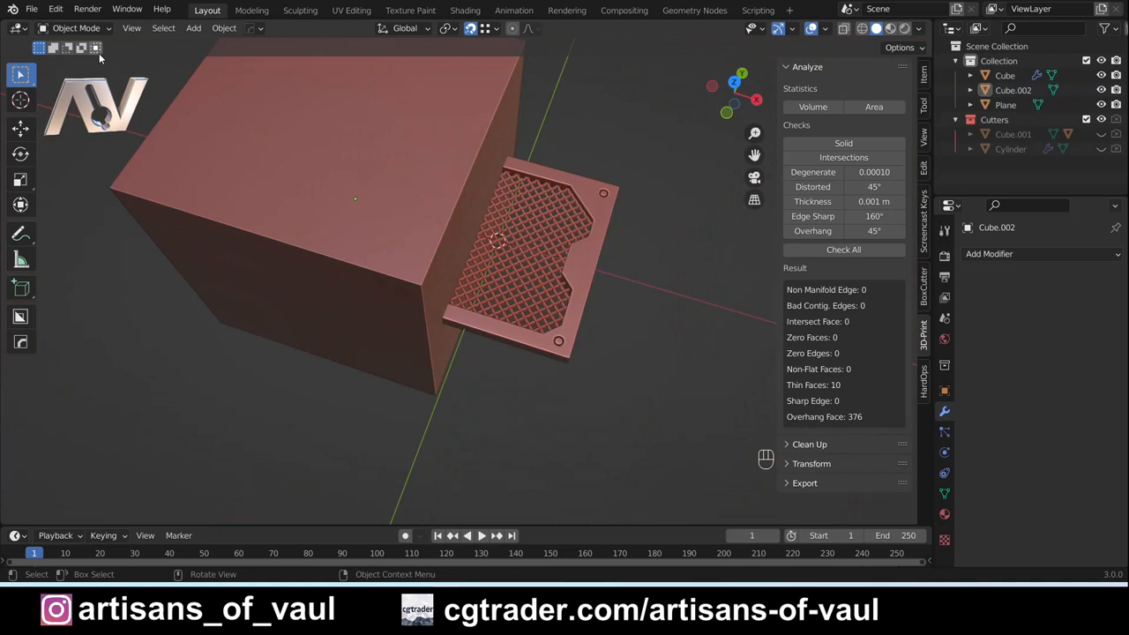
pyautogui.click(56, 9)
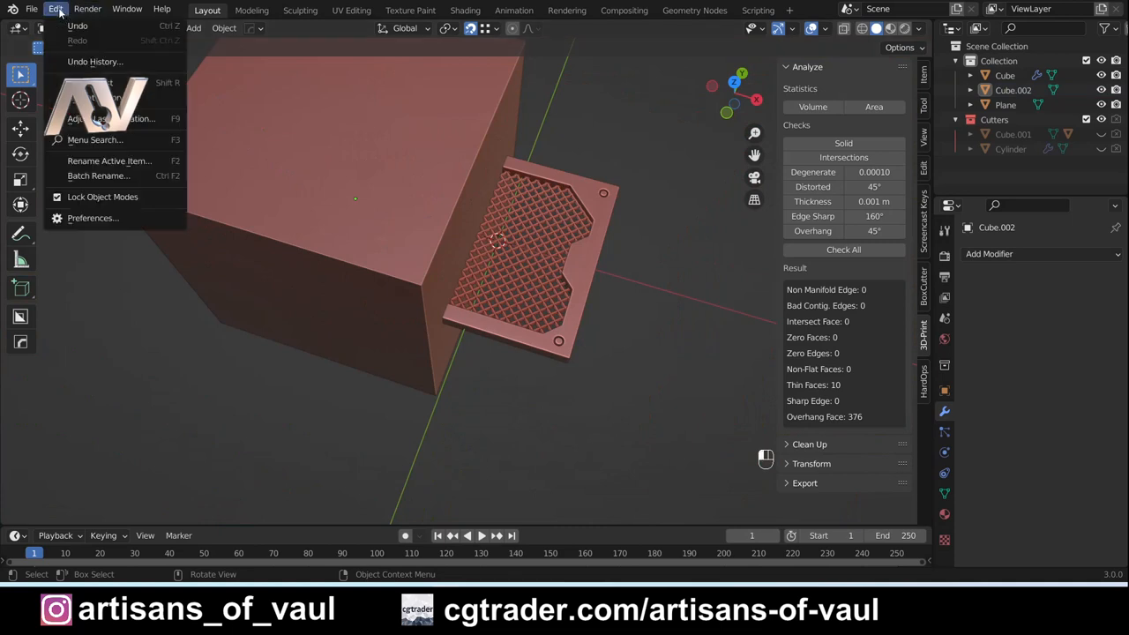
pyautogui.moveTo(91, 218)
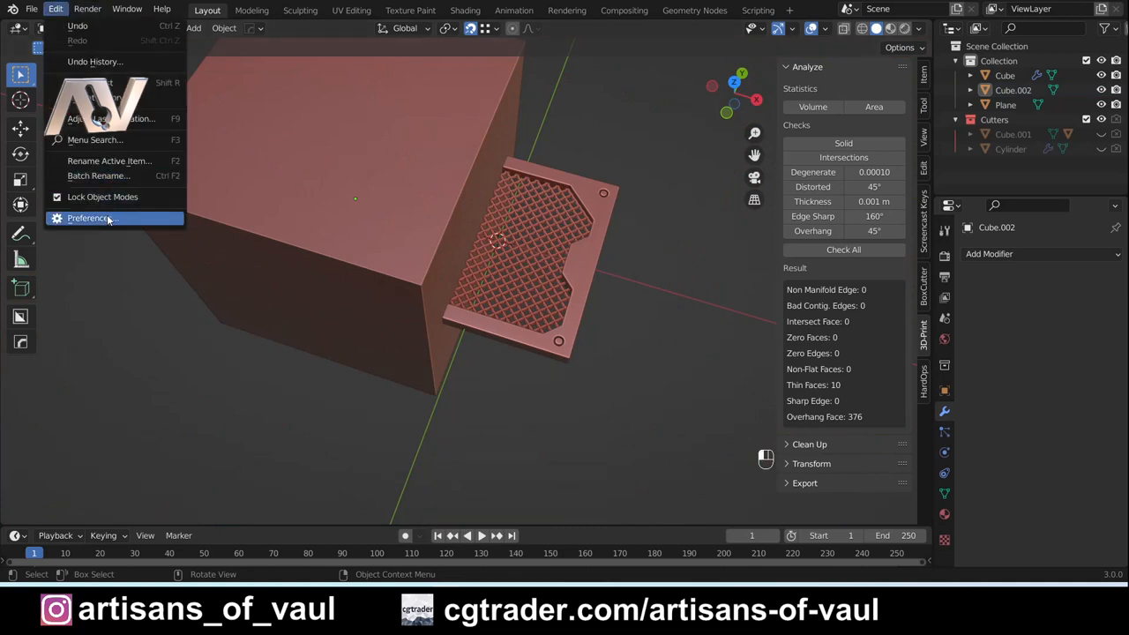
pyautogui.click(89, 218)
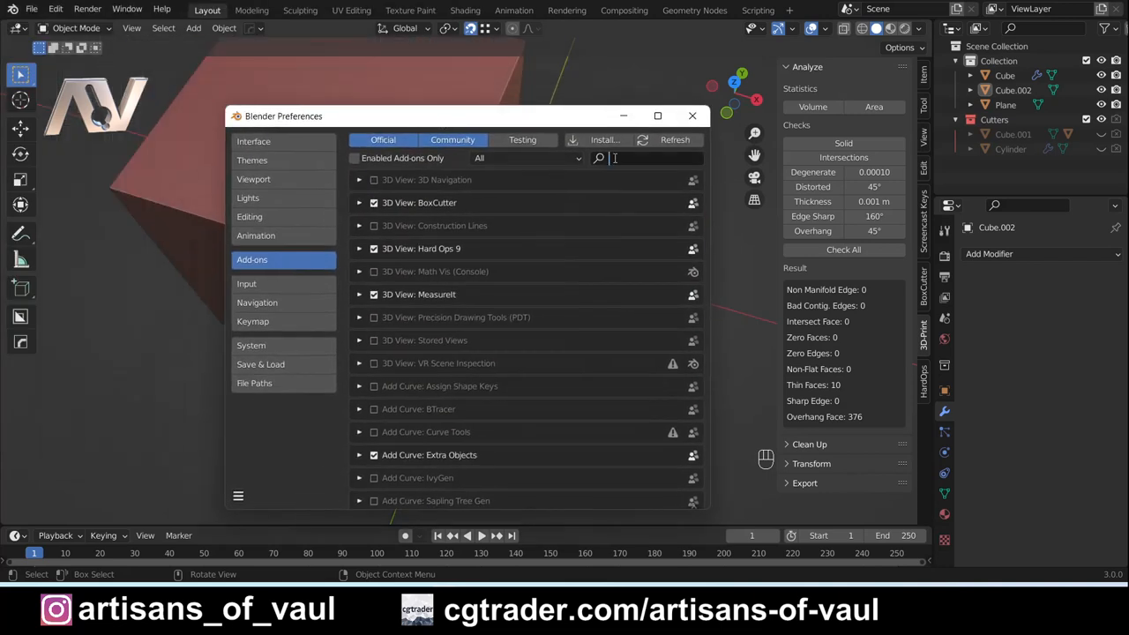
pyautogui.write('bool')
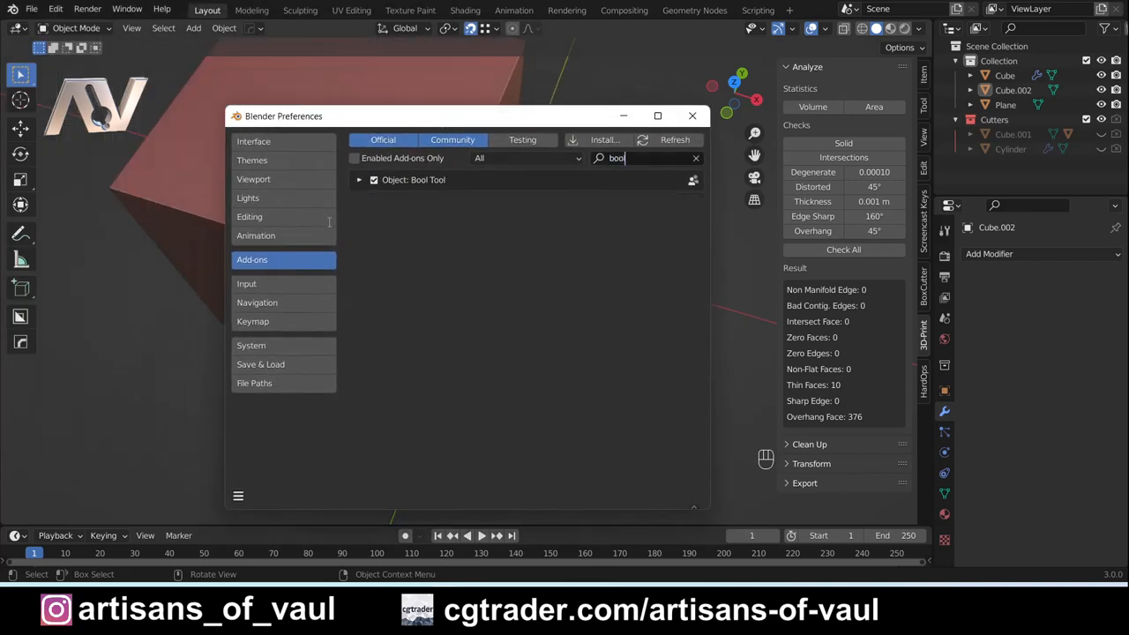
pyautogui.click(692, 115)
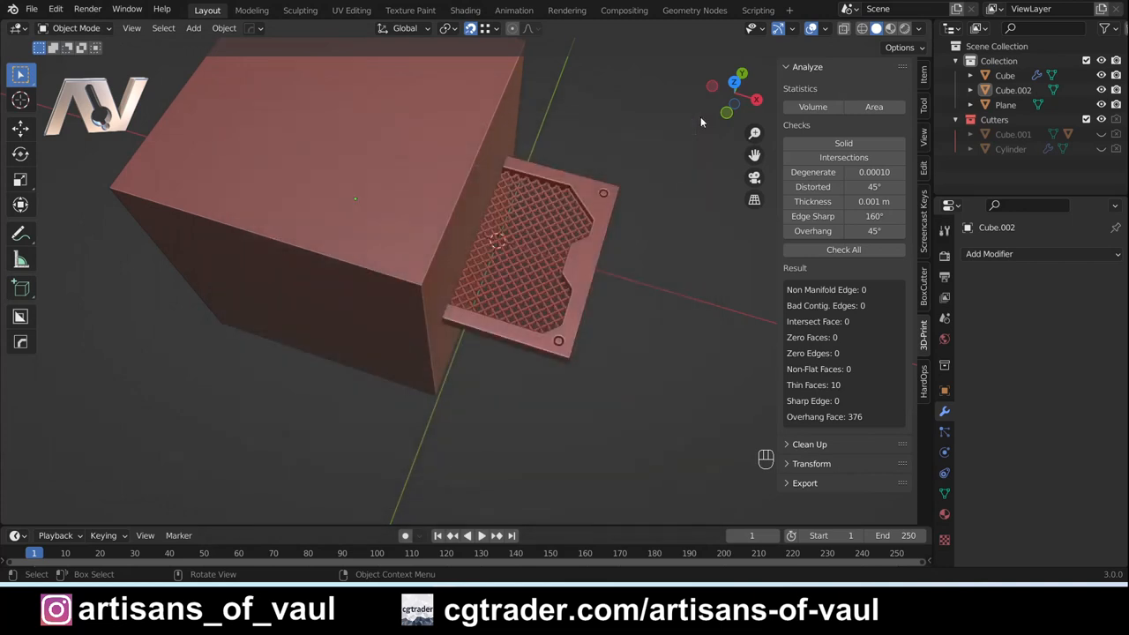
pyautogui.click(508, 300)
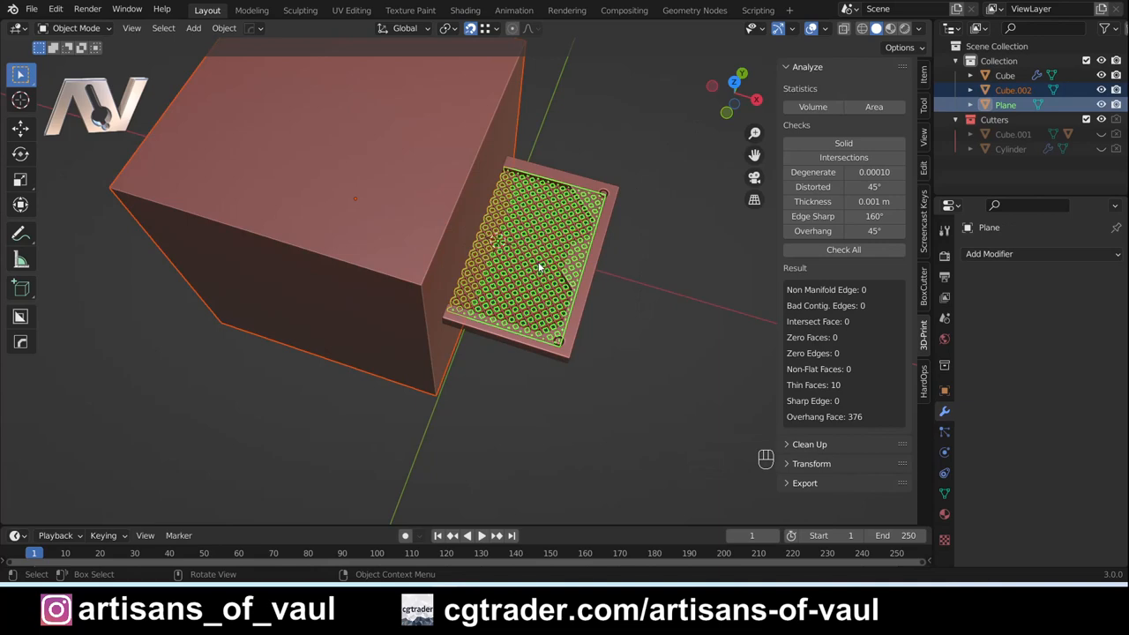
# Slice the grid with the cube using Bool Tool, leaving the left half as Plane.001
pyautogui.click(224, 27)
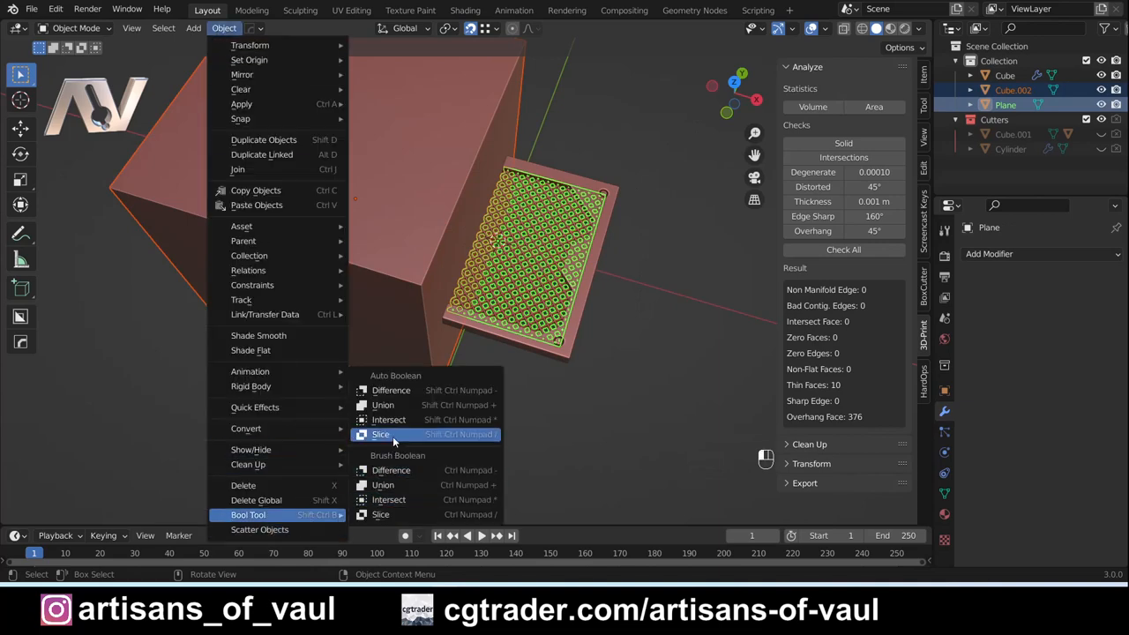
pyautogui.click(380, 434)
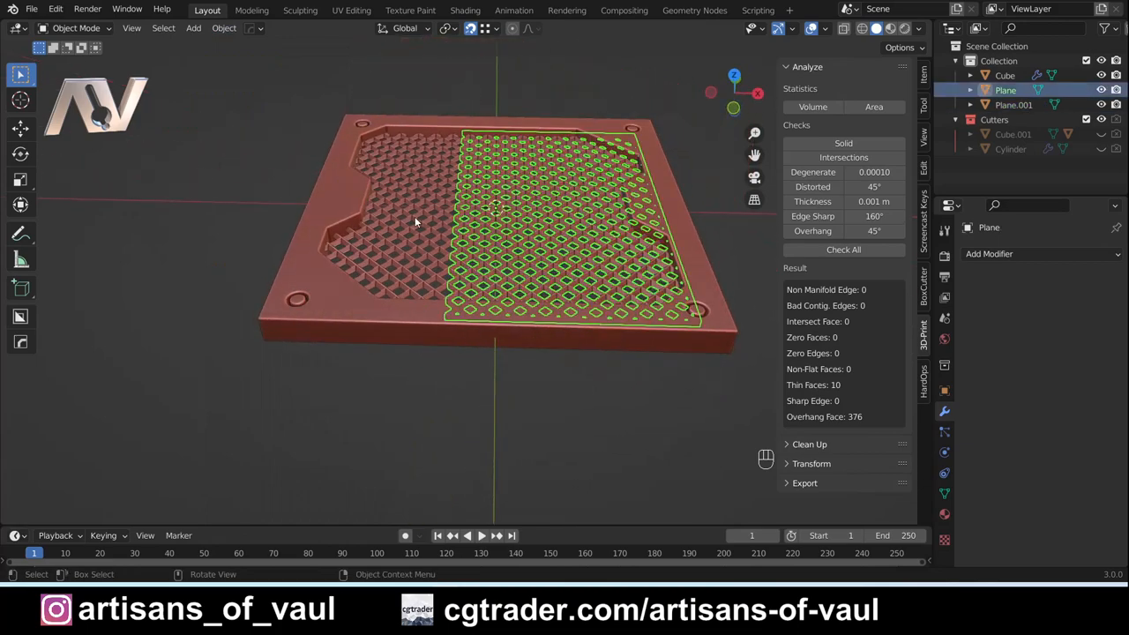
pyautogui.press('g')
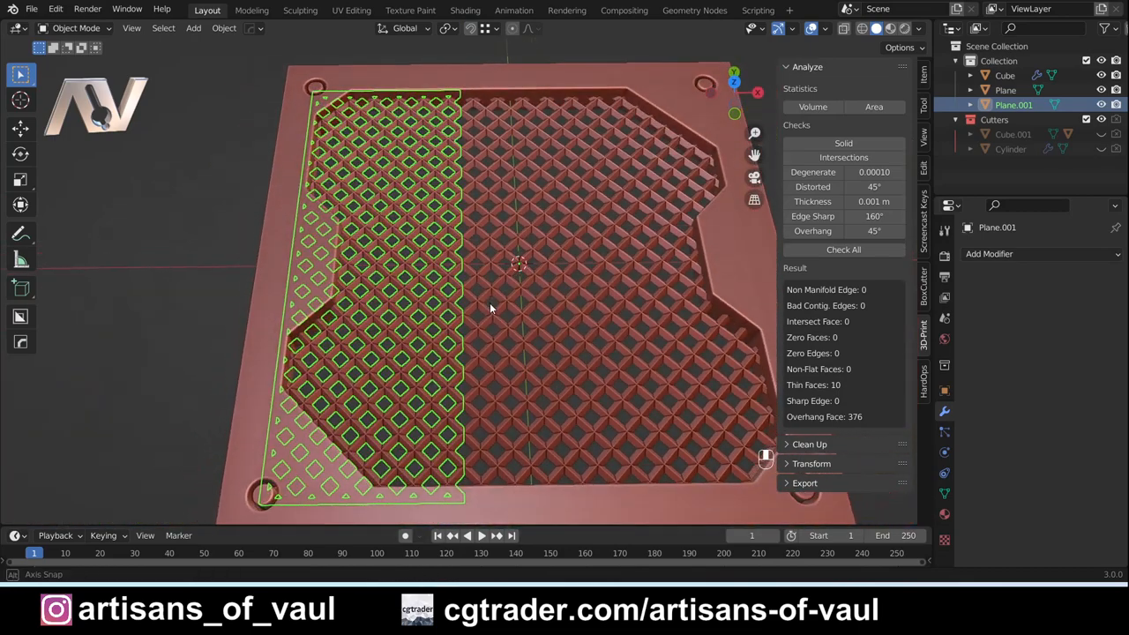
pyautogui.press('Tab')
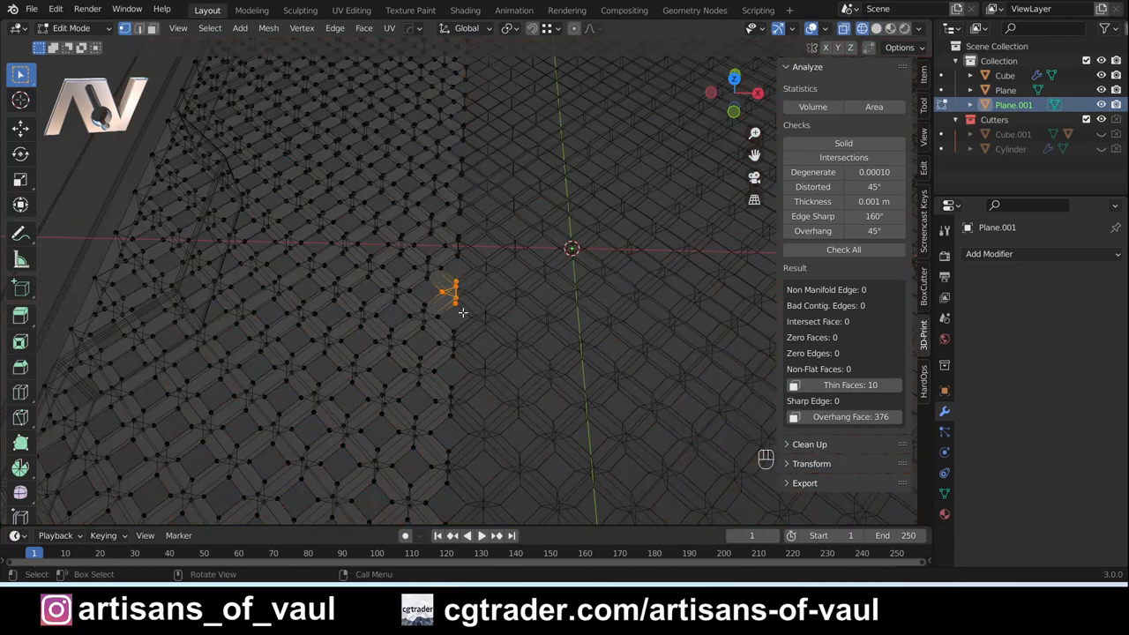
# Curl Plane.001's inner edge upward by rotating and grabbing vertices with proportional editing
pyautogui.press('Shift+z')
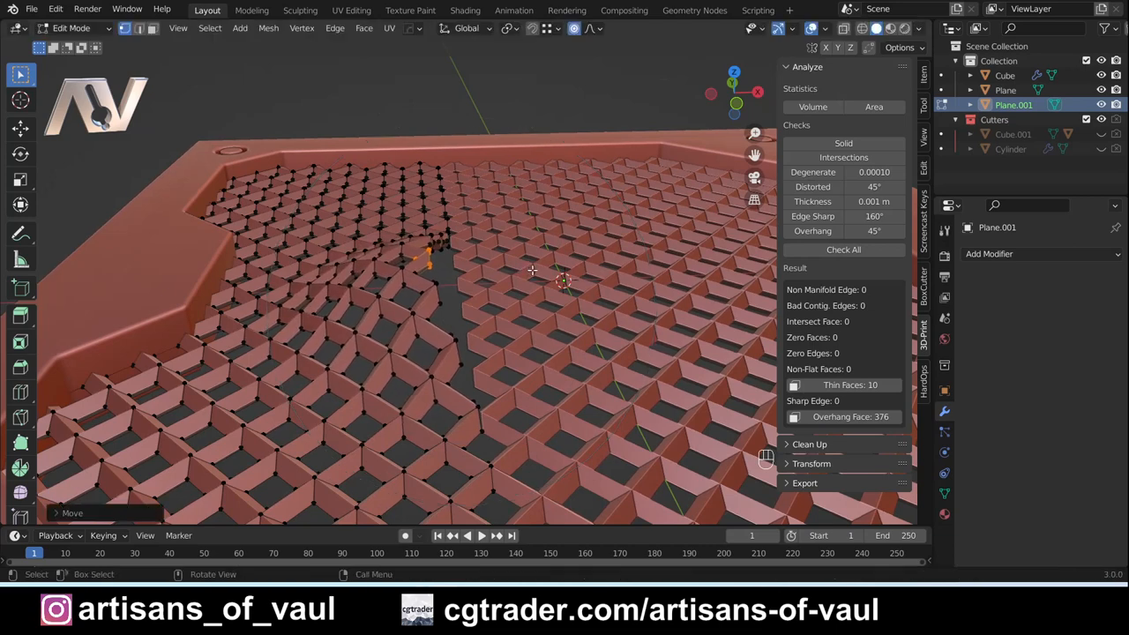
pyautogui.press('r')
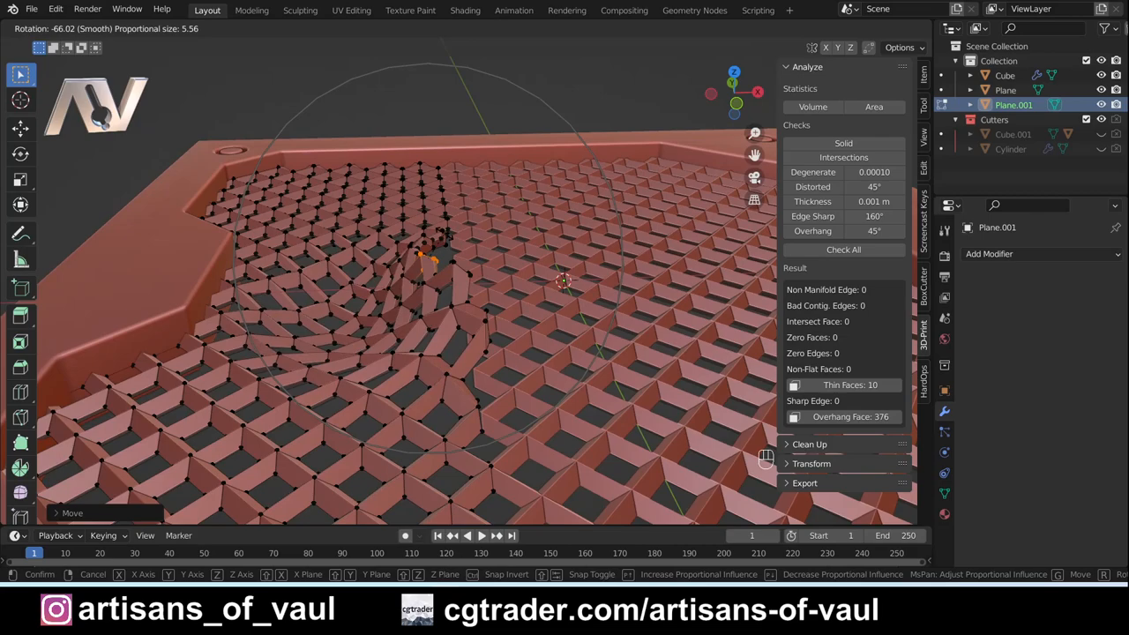
pyautogui.press('g')
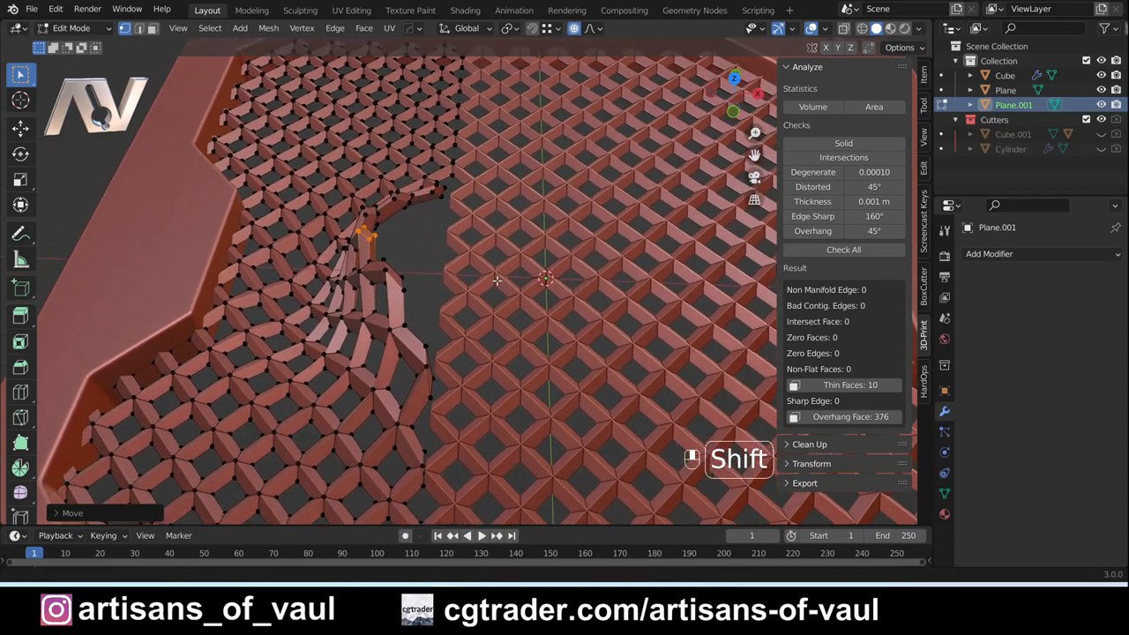
pyautogui.press('Tab')
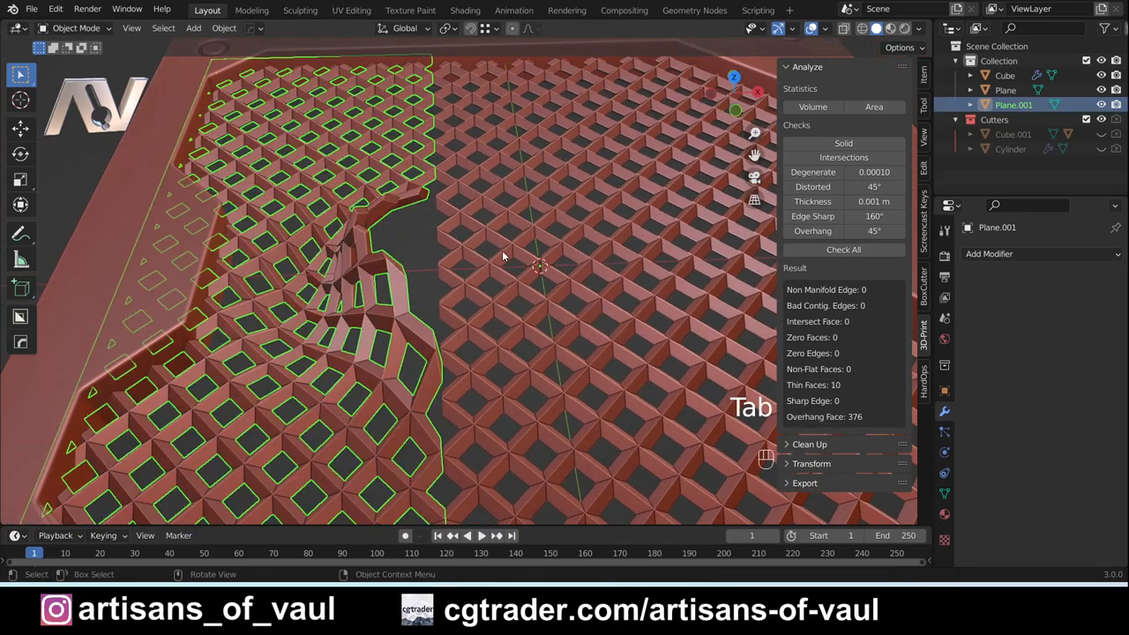
# Tear the right half (Plane) open by grabbing and rotating its edge vertices proportionally
pyautogui.press('Tab')
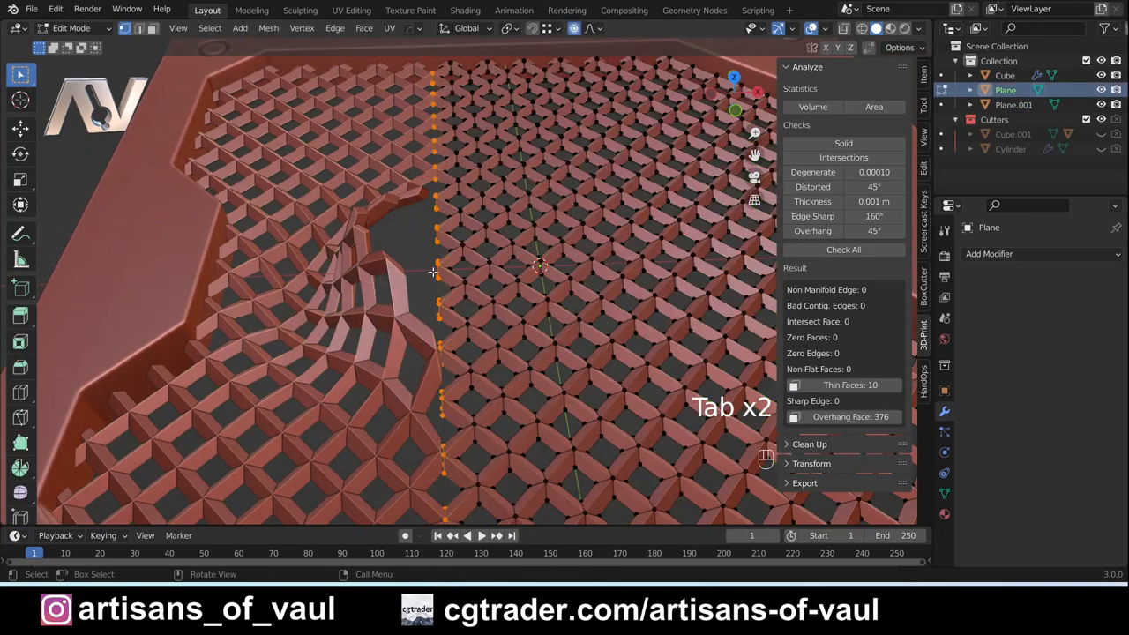
pyautogui.press('shift+z')
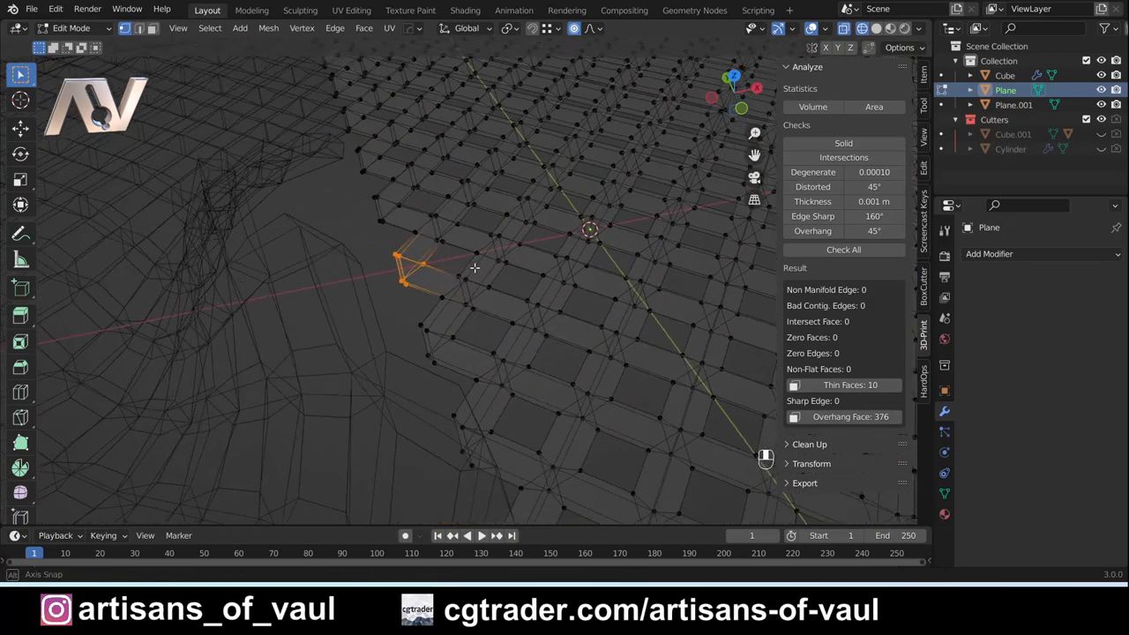
pyautogui.press('shift+z')
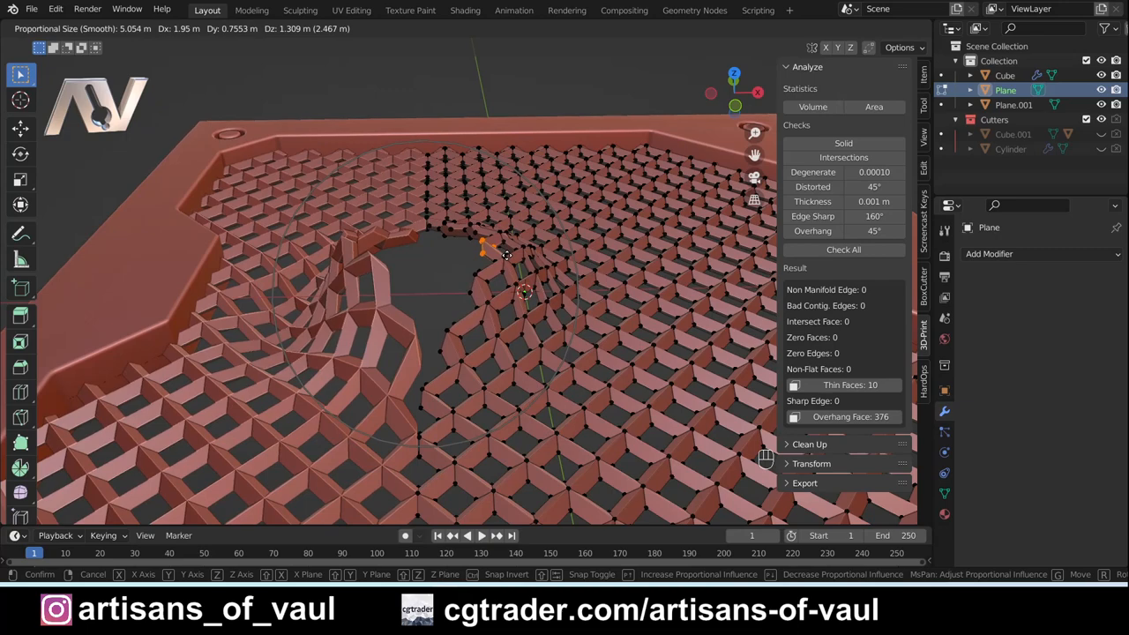
pyautogui.press('r')
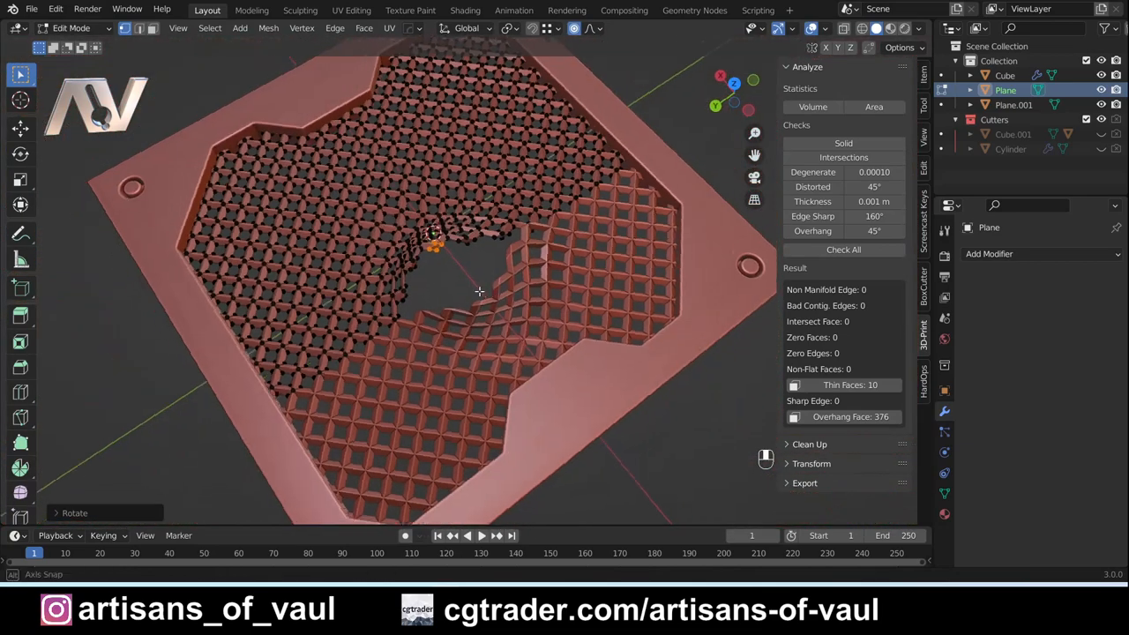
pyautogui.moveTo(479, 291); pyautogui.dragTo(454, 281)
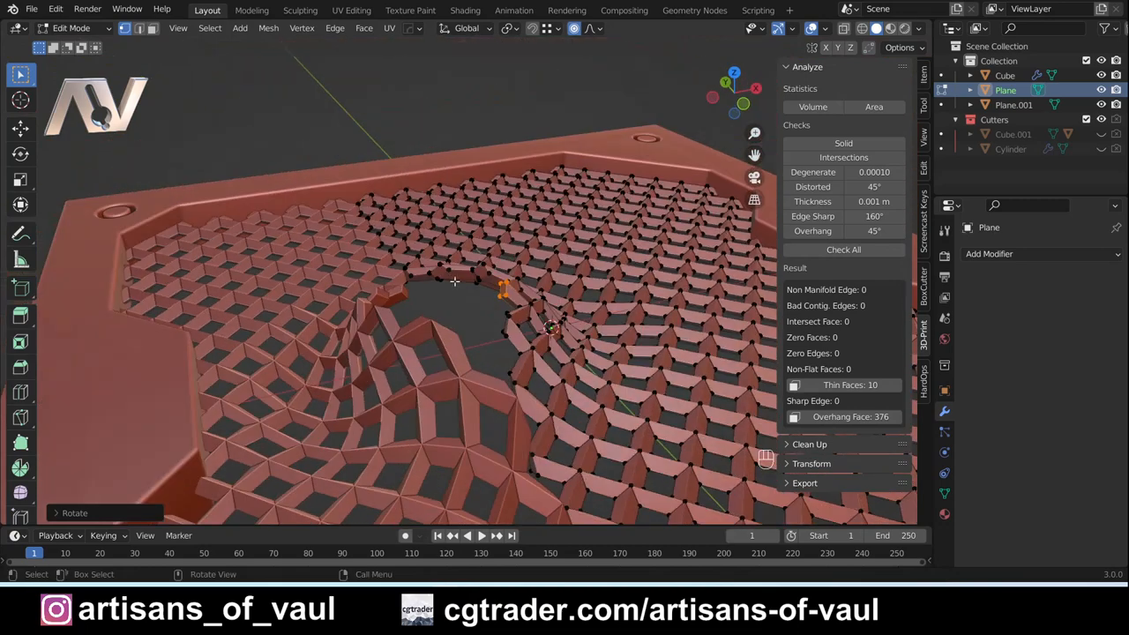
pyautogui.press('g')
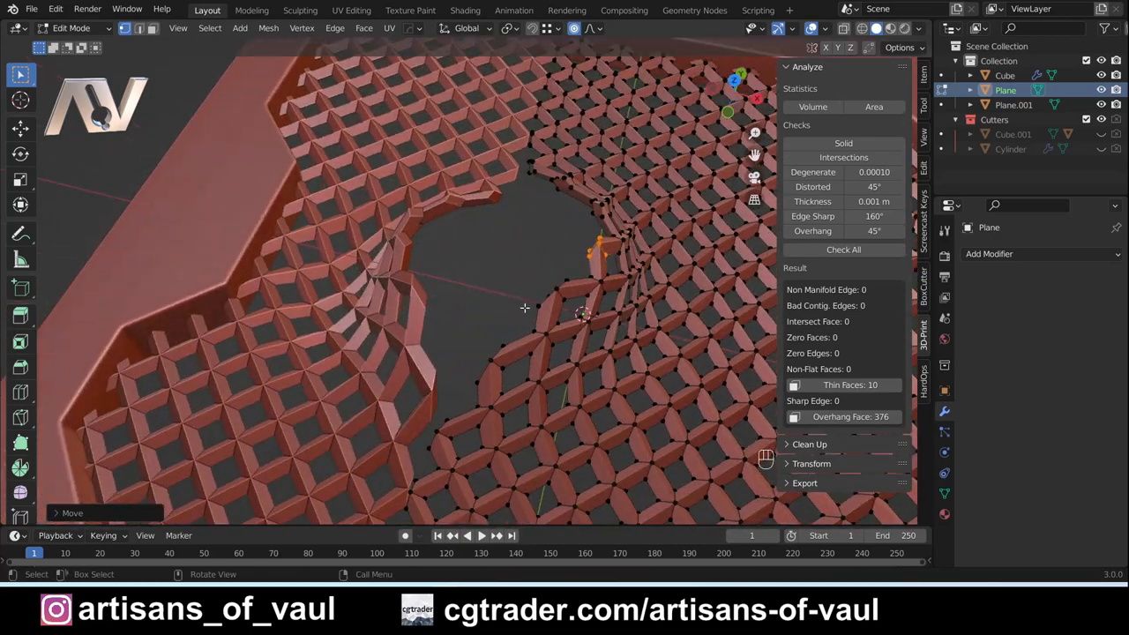
pyautogui.press('Tab')
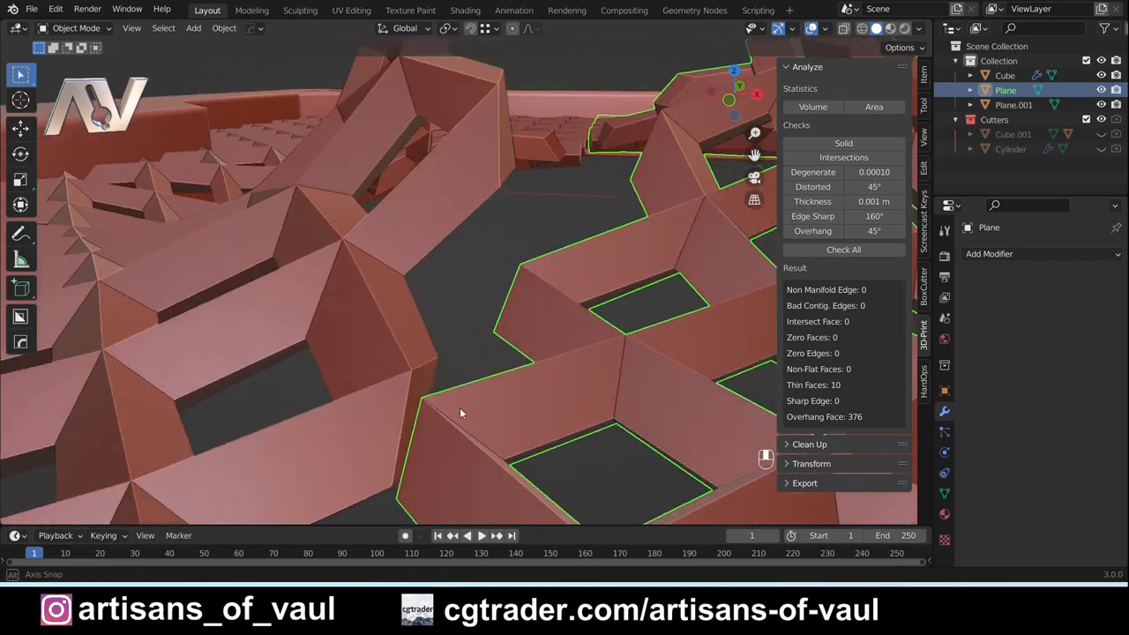
# Nudge stray vertices along the torn struts into place around the central hole
pyautogui.moveTo(458, 413); pyautogui.dragTo(421, 386)
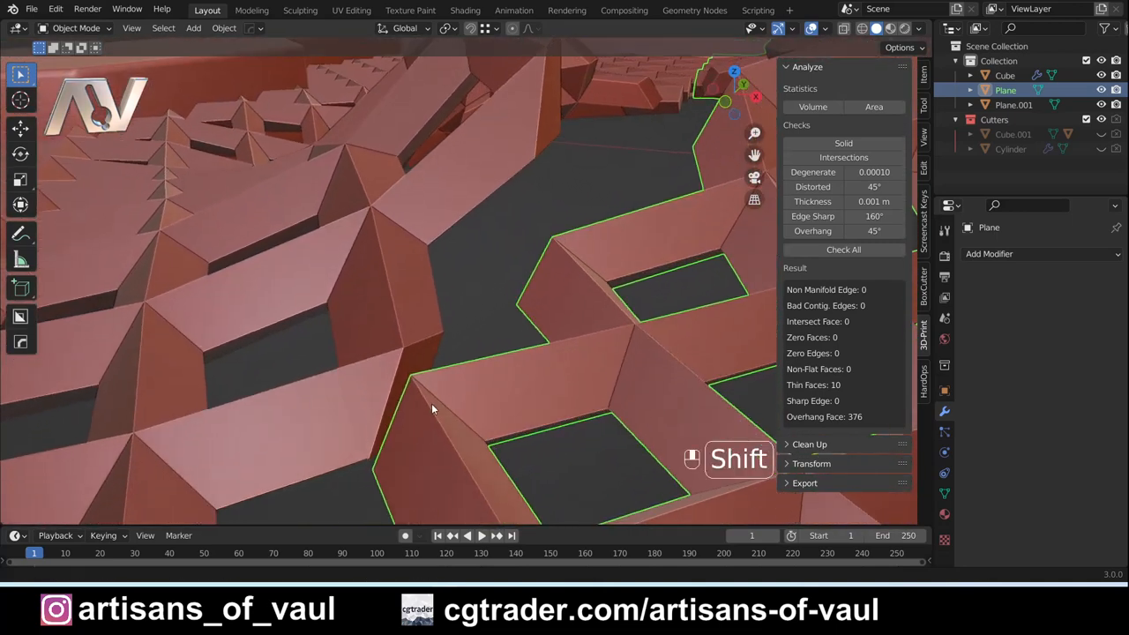
pyautogui.press('Tab')
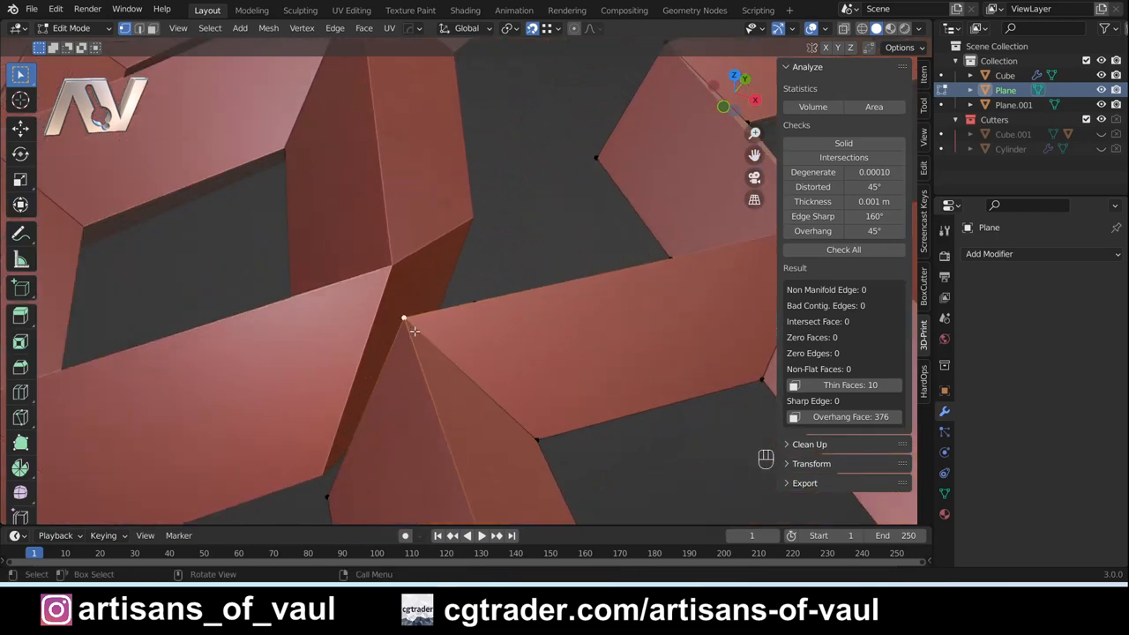
pyautogui.press('g')
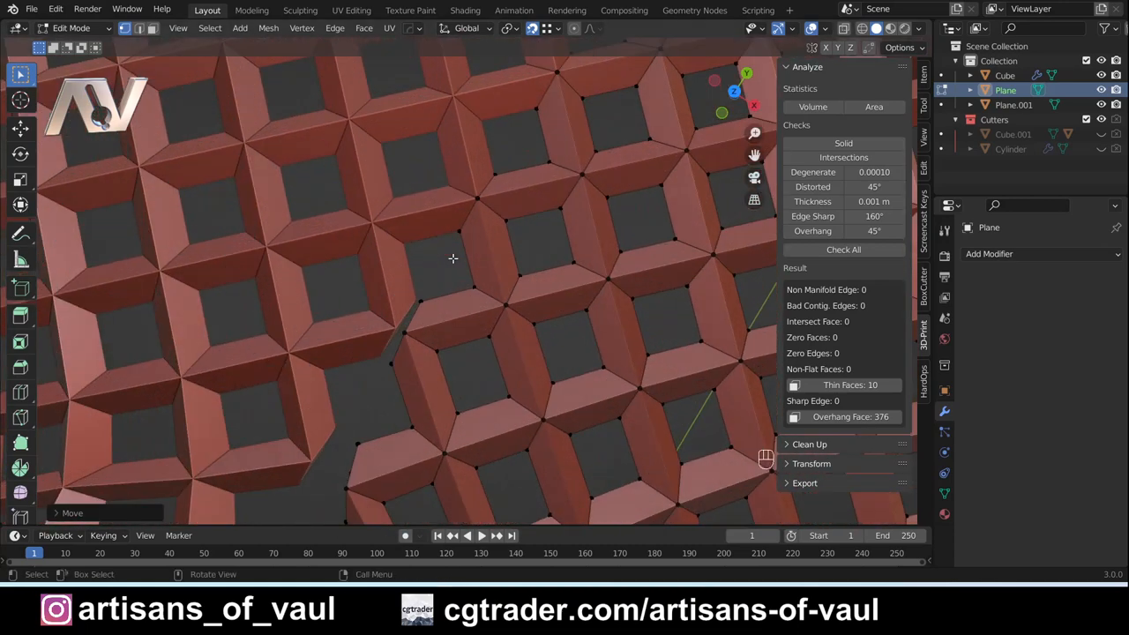
pyautogui.scroll(3)
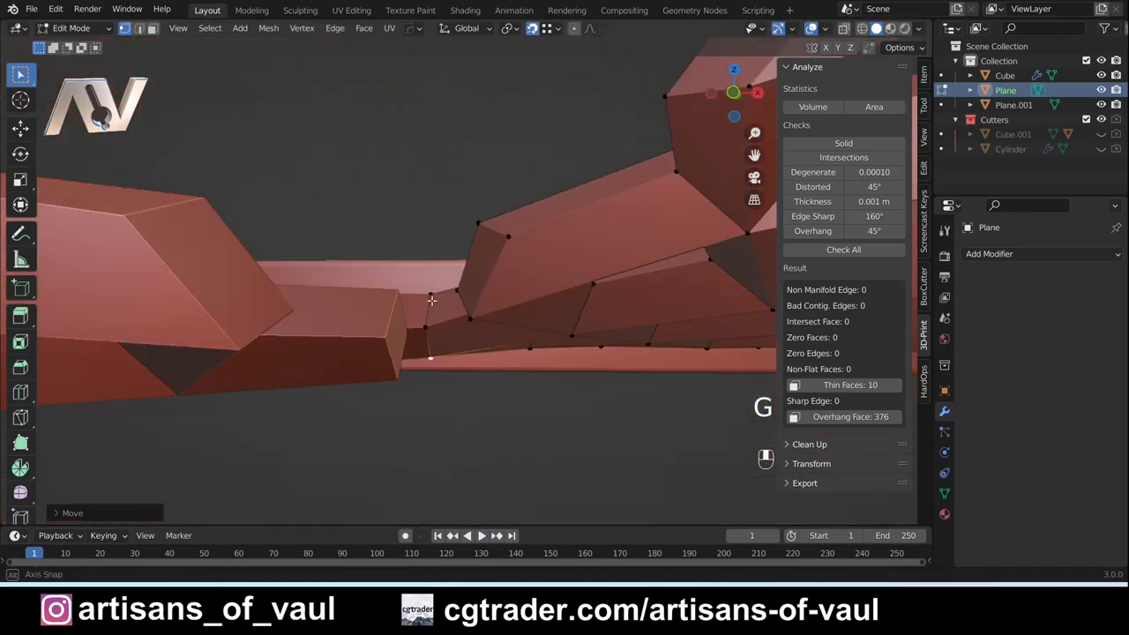
pyautogui.press('Tab')
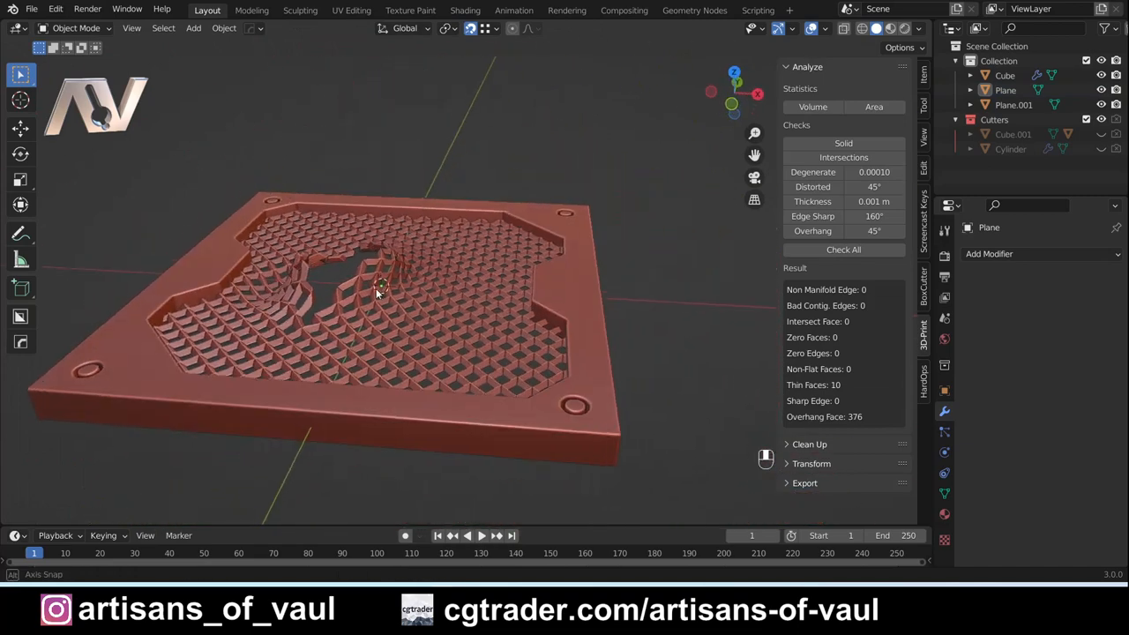
# Merge the 189 overlapping vertices of Plane.001 by distance
pyautogui.moveTo(379, 291); pyautogui.dragTo(396, 355)
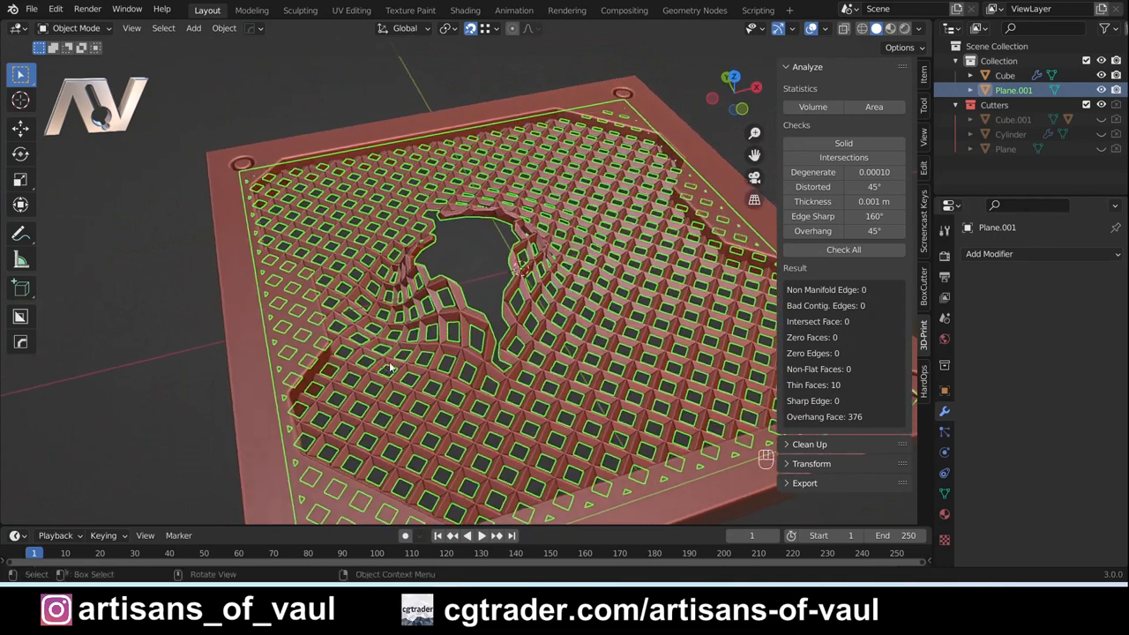
pyautogui.press('Tab')
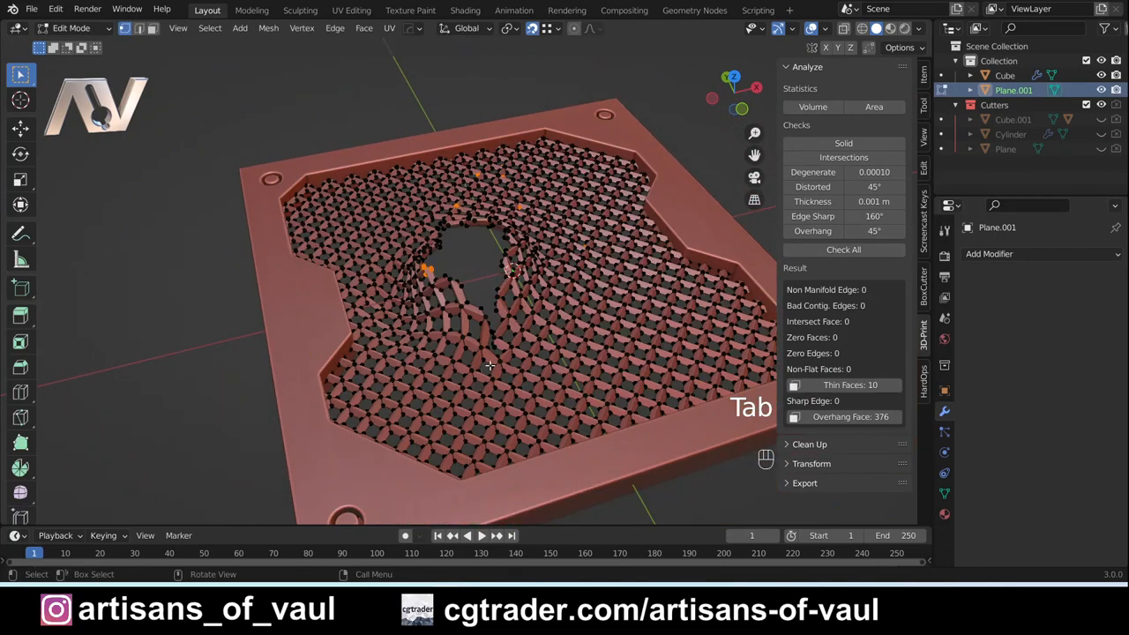
pyautogui.press('Tab')
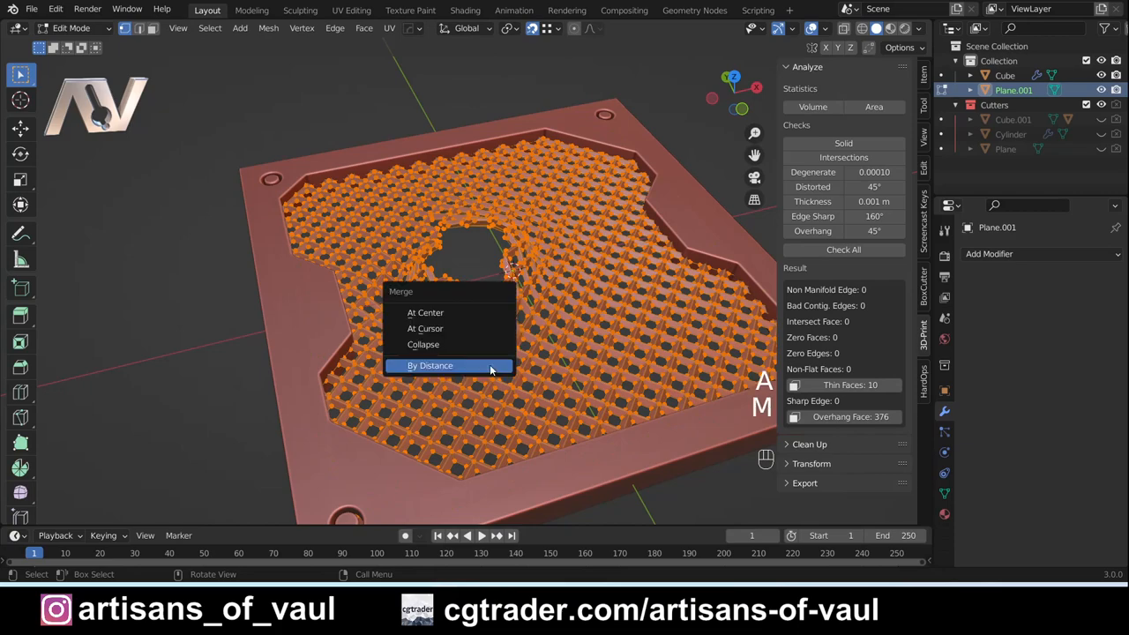
pyautogui.click(430, 365)
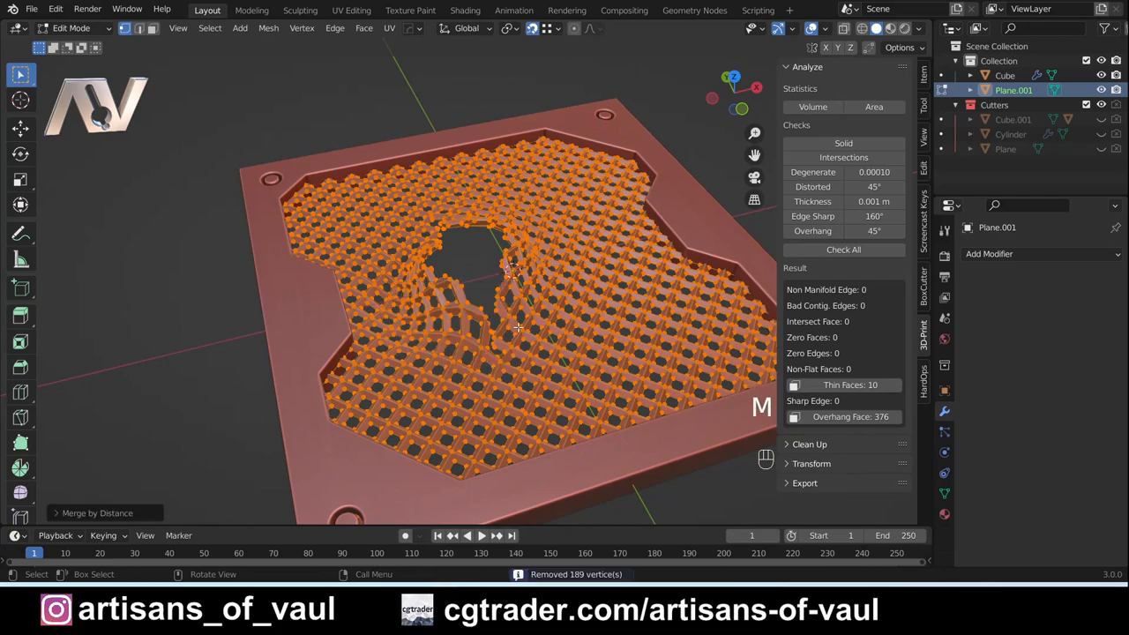
pyautogui.press('Tab')
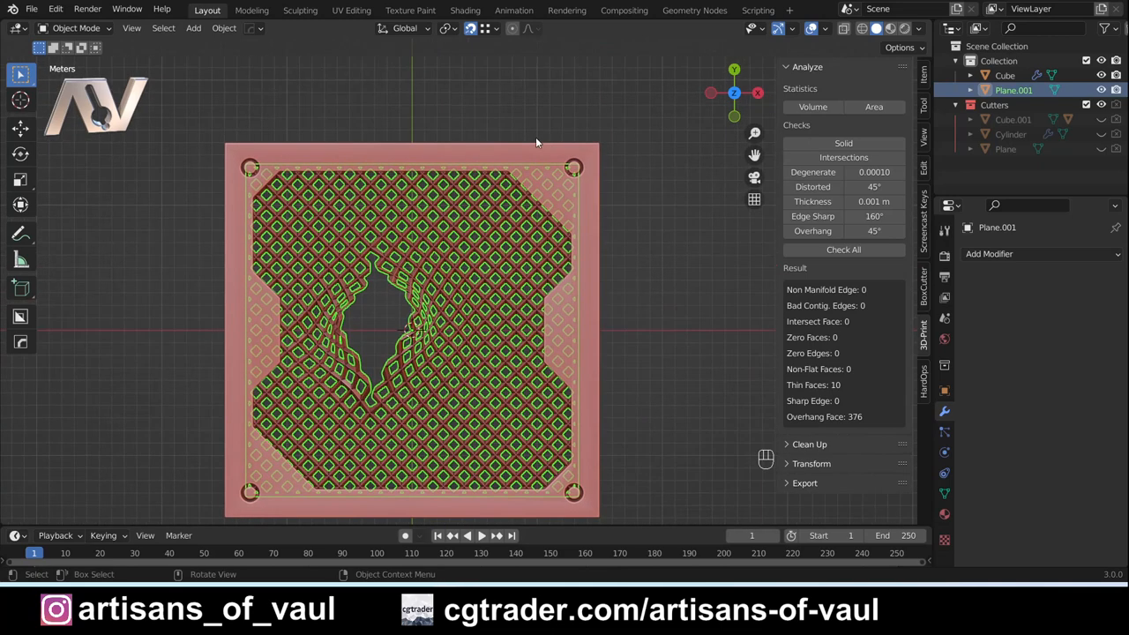
pyautogui.moveTo(565, 198)
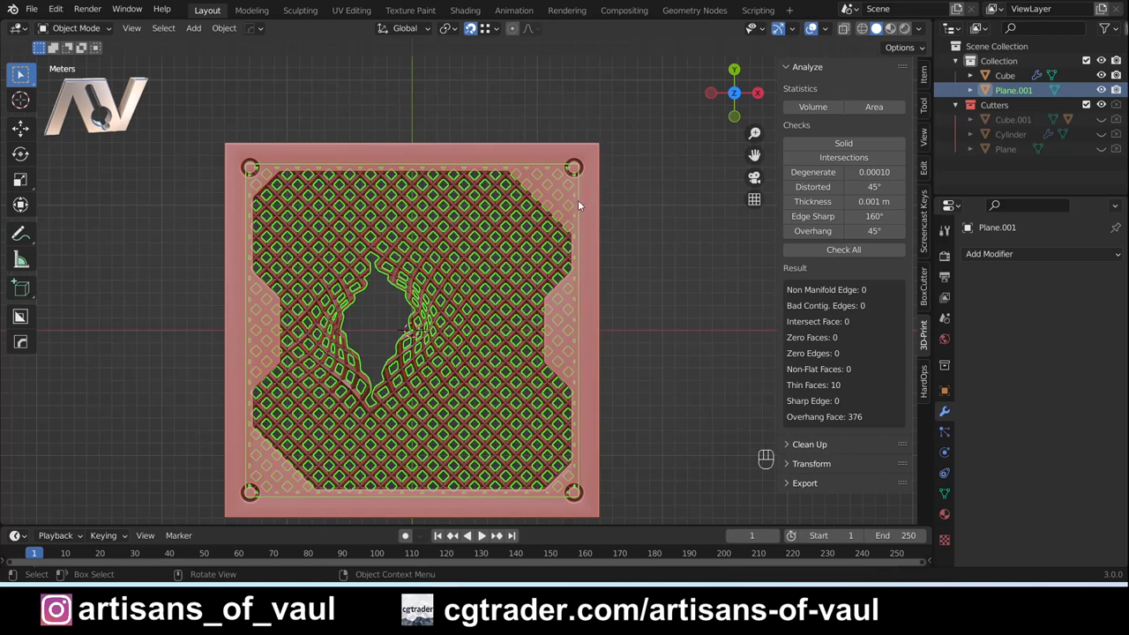
pyautogui.moveTo(584, 207)
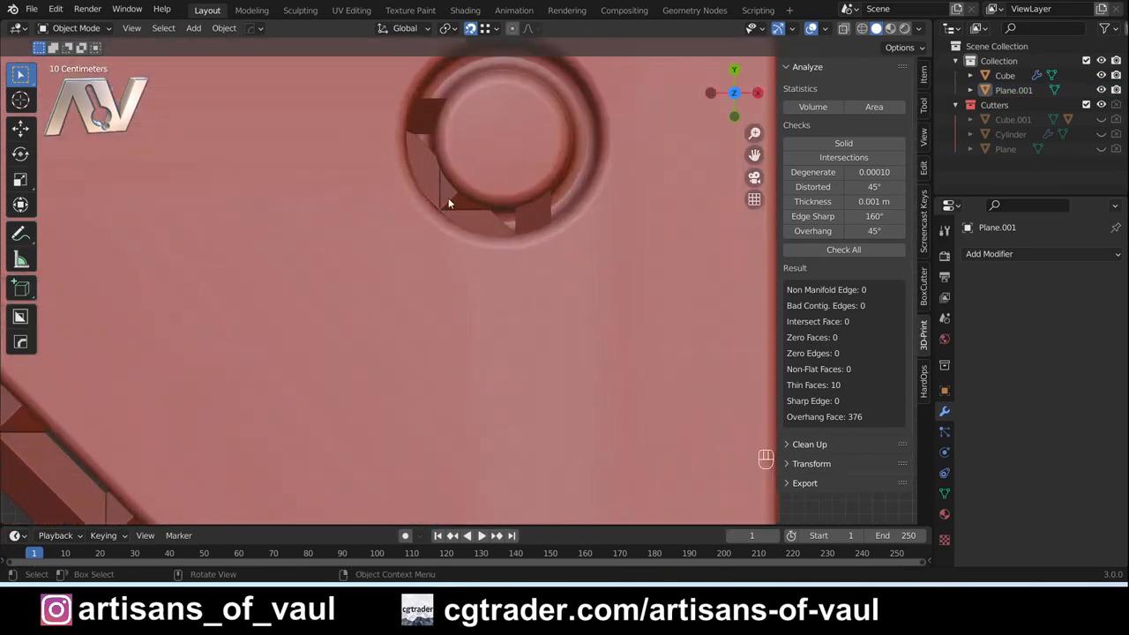
# Bring up the Add menu of new object types over the top view
pyautogui.press('shift+a')
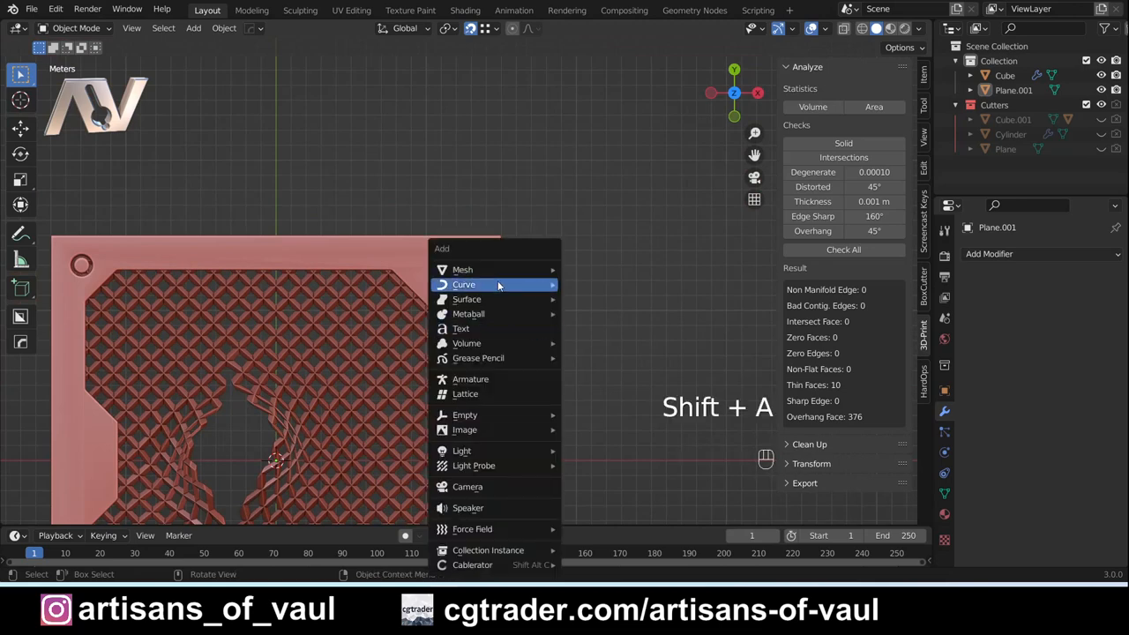